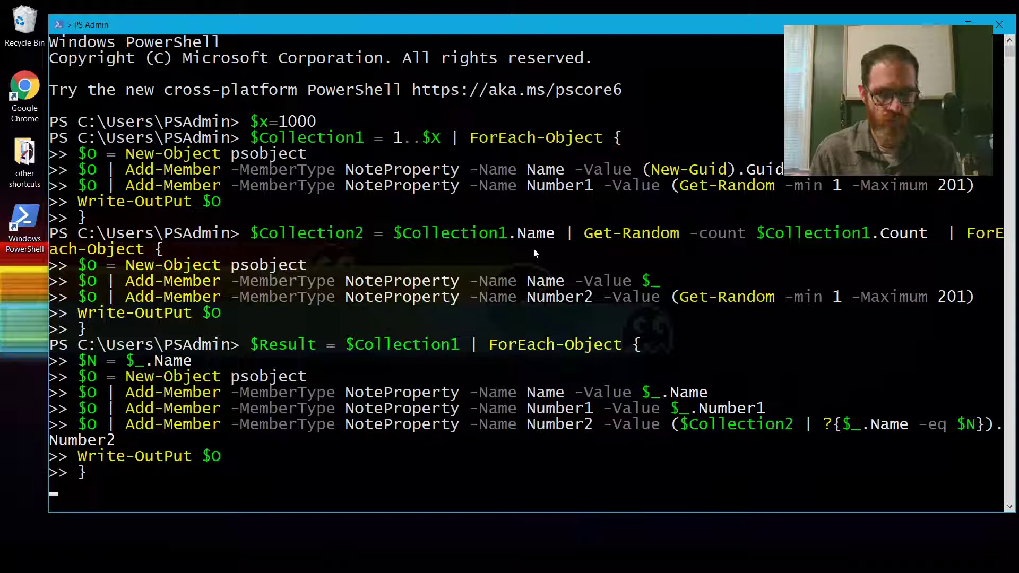
Run the Result loop, submit 'Dear PowerShell, Why are you sometimes so slow?', then type Invoke-Chompy
{"action": "key", "text": "Return"}
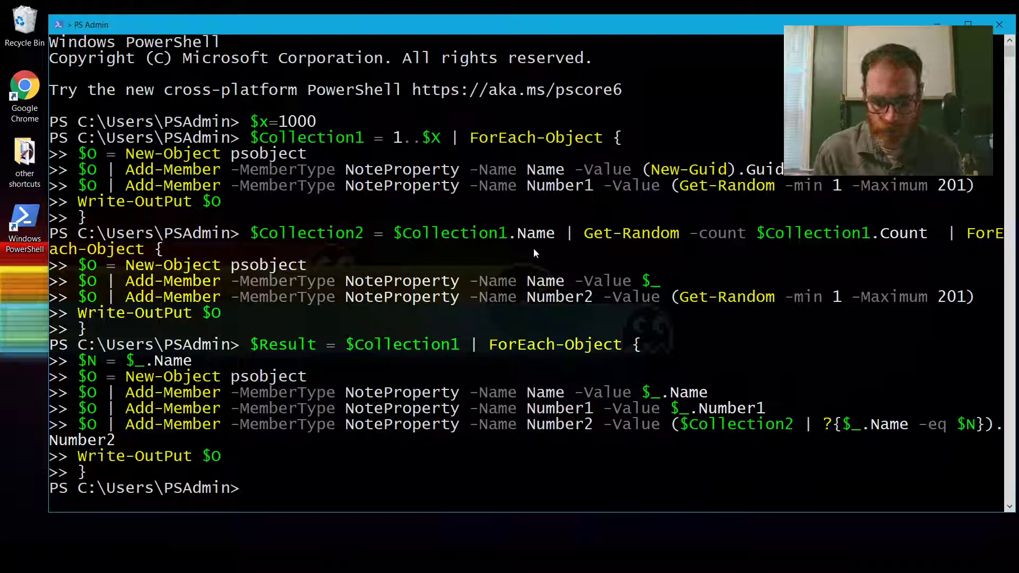
{"action": "type", "text": "I"}
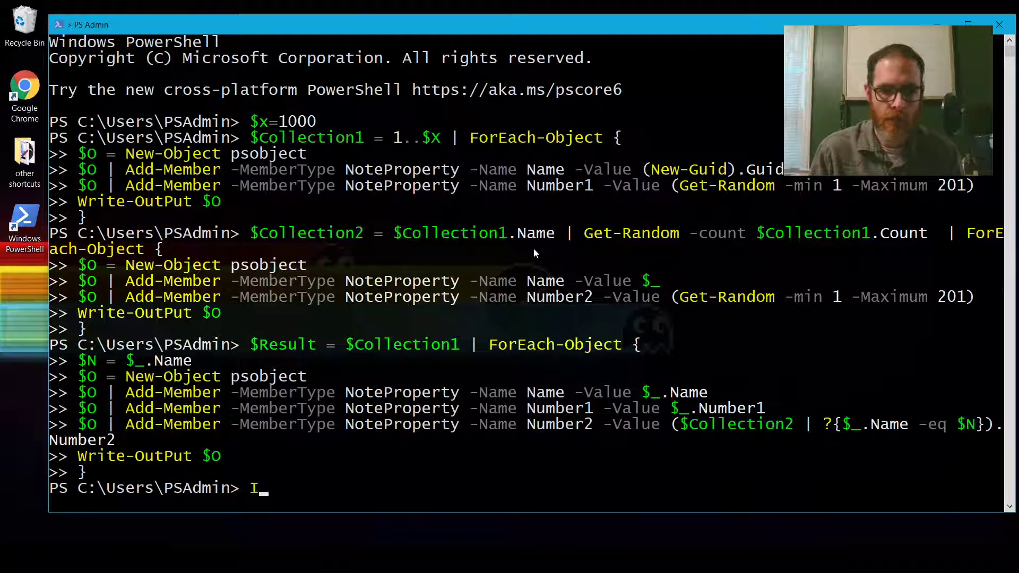
{"action": "type", "text": "Dear P"}
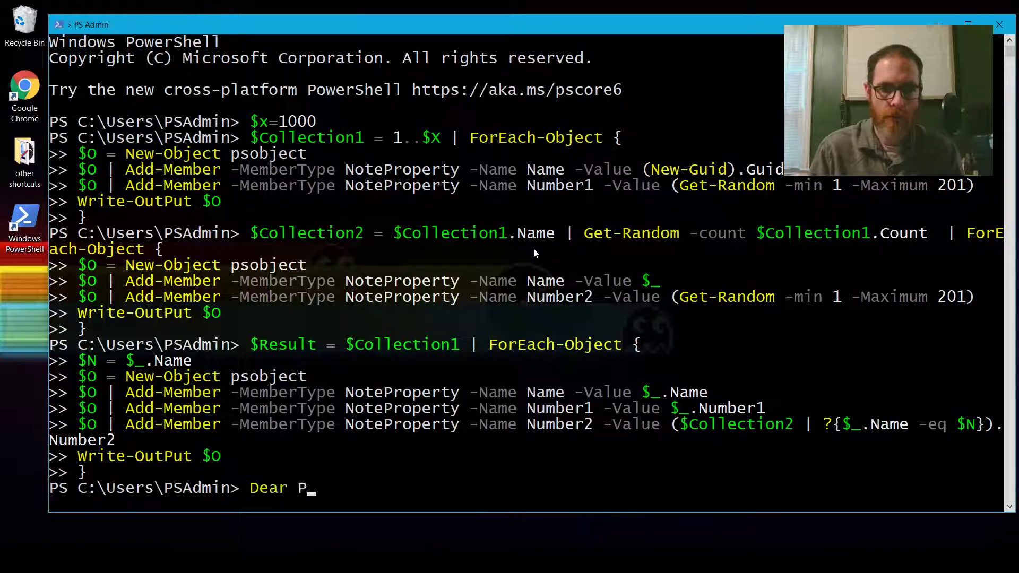
{"action": "type", "text": "owerShell, Why are you some"}
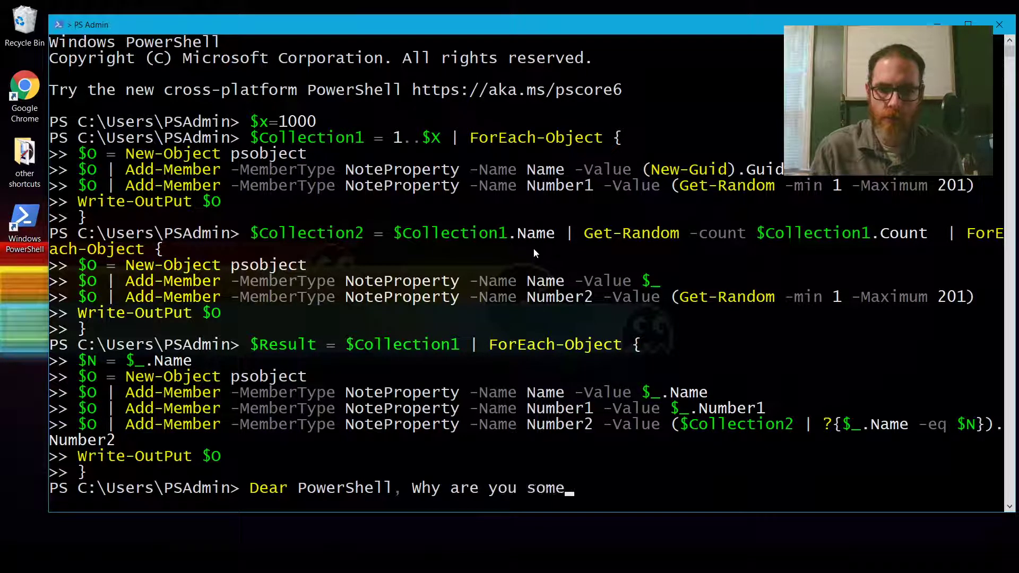
{"action": "type", "text": "times so slow"}
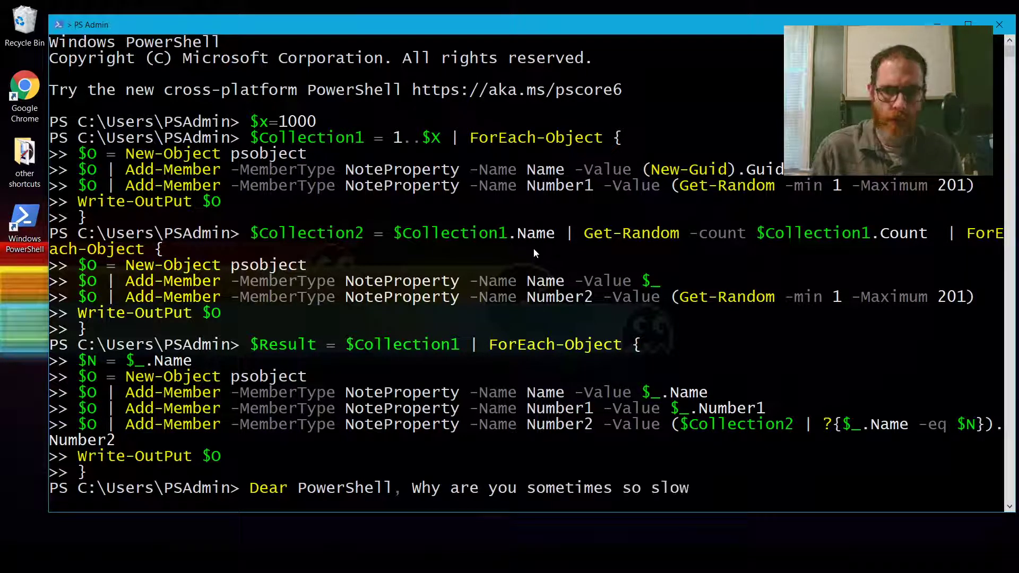
{"action": "key", "text": "Return"}
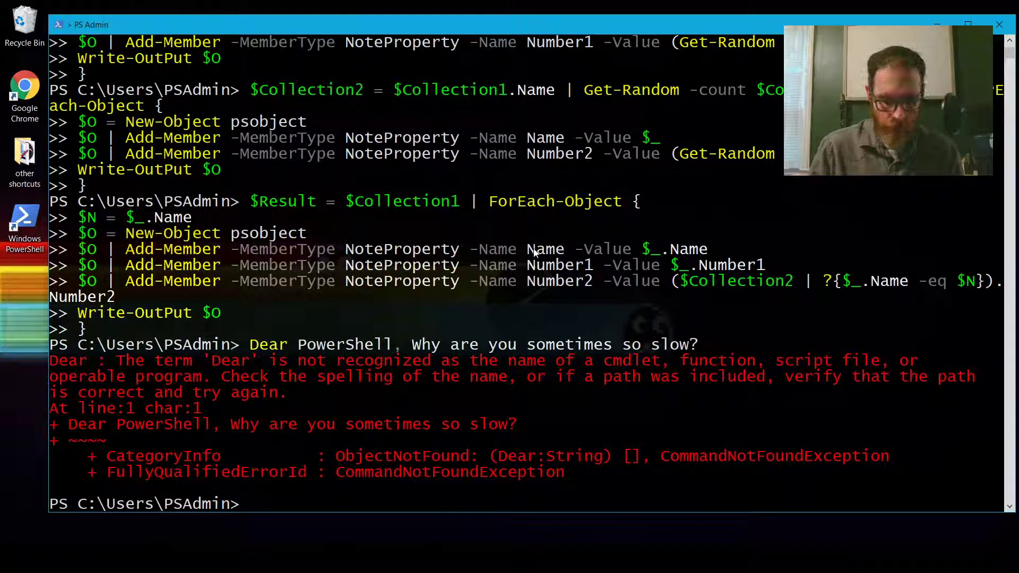
{"action": "type", "text": "Invoke-C"}
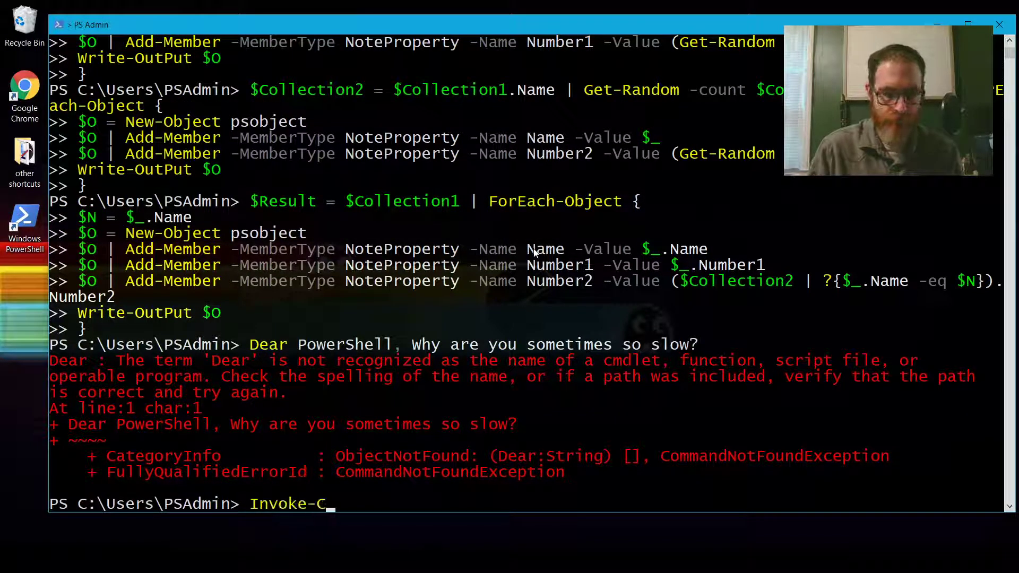
{"action": "type", "text": "hompy"}
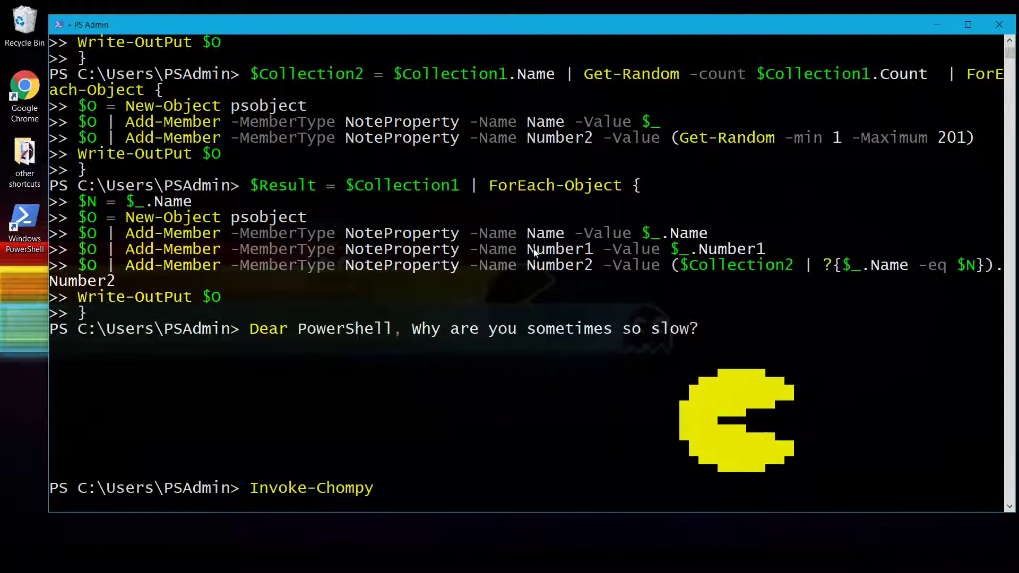
Run Invoke-Chompy, then run Invoke-Intro -EpisodeNumber 2 -EpisodeTitle 'HashTables pt1'
{"action": "key", "text": "Return"}
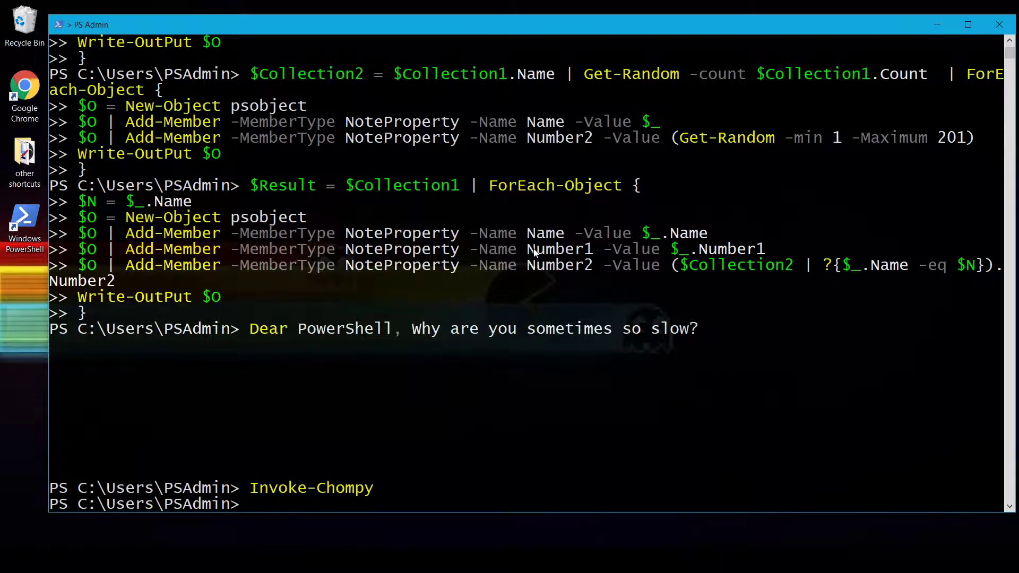
{"action": "type", "text": "Invoke-"}
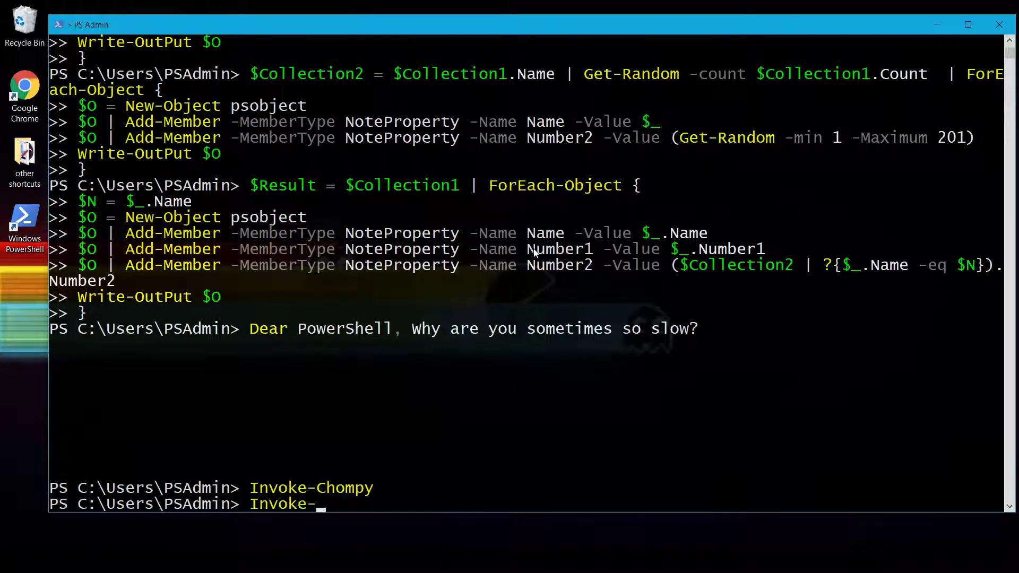
{"action": "type", "text": "Intro -EpisodeNumber"}
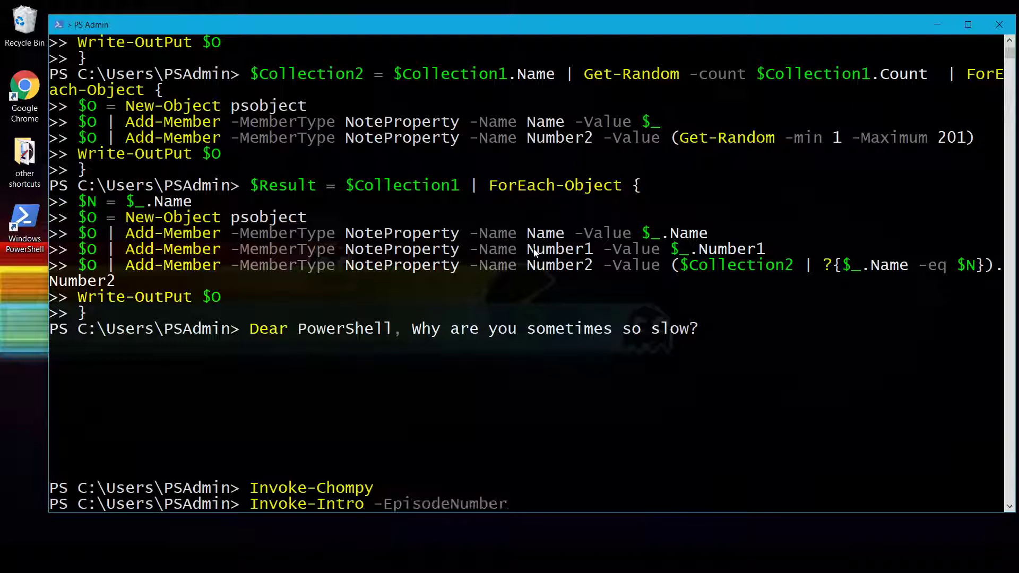
{"action": "type", "text": "2 -EpisodeTitle"}
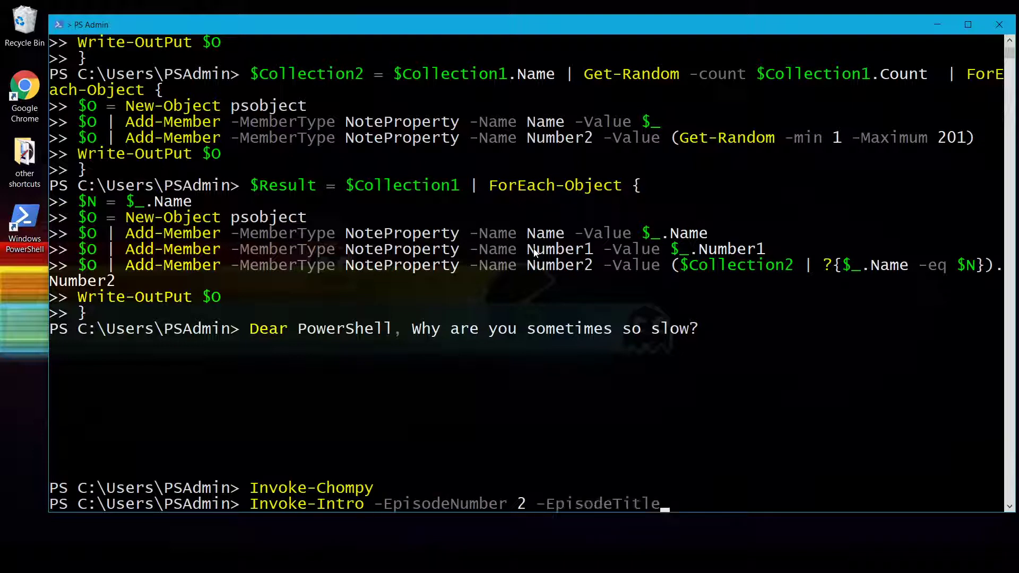
{"action": "type", "text": "'HashT"}
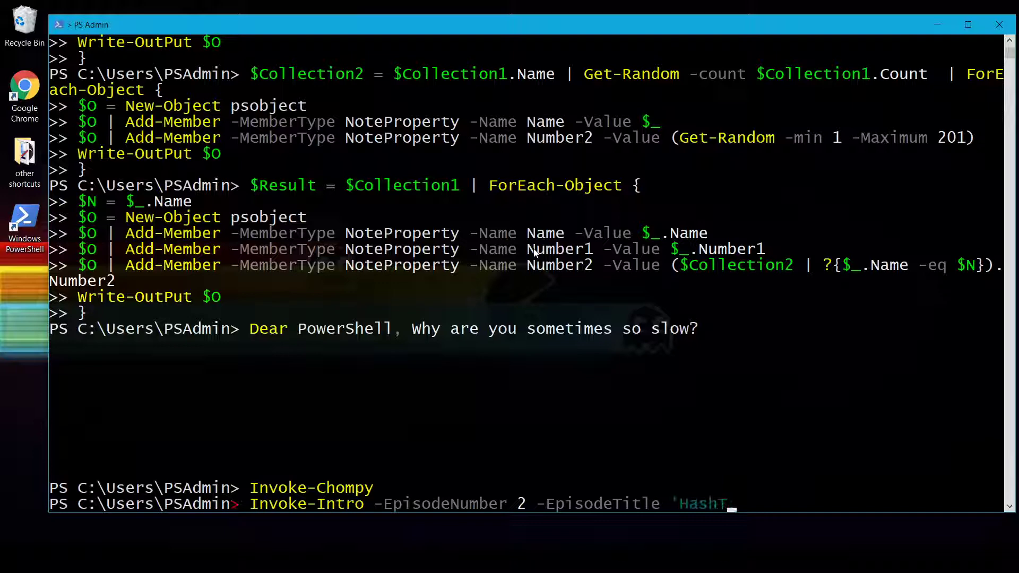
{"action": "type", "text": "ables pt1"}
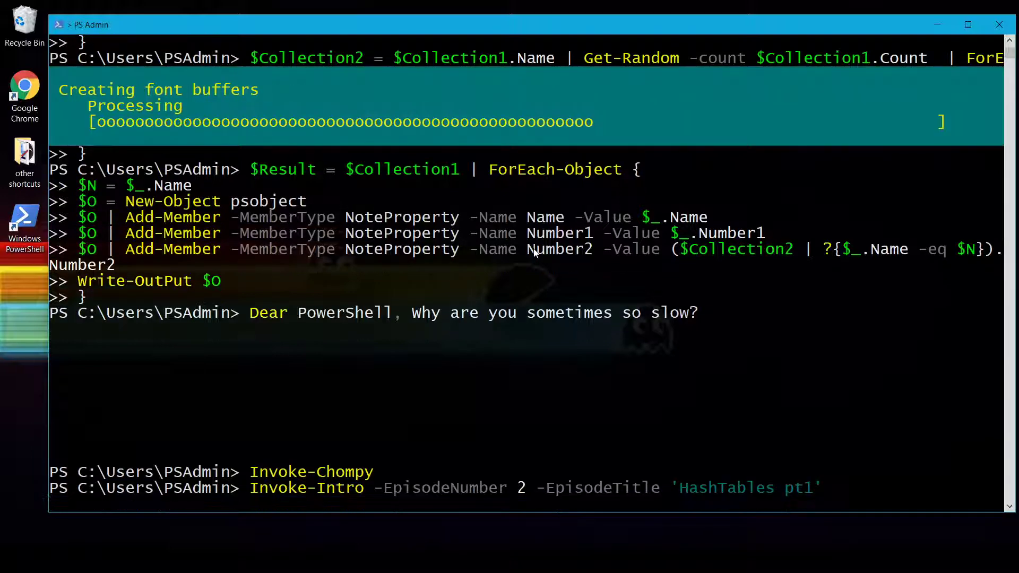
{"action": "key", "text": "Return"}
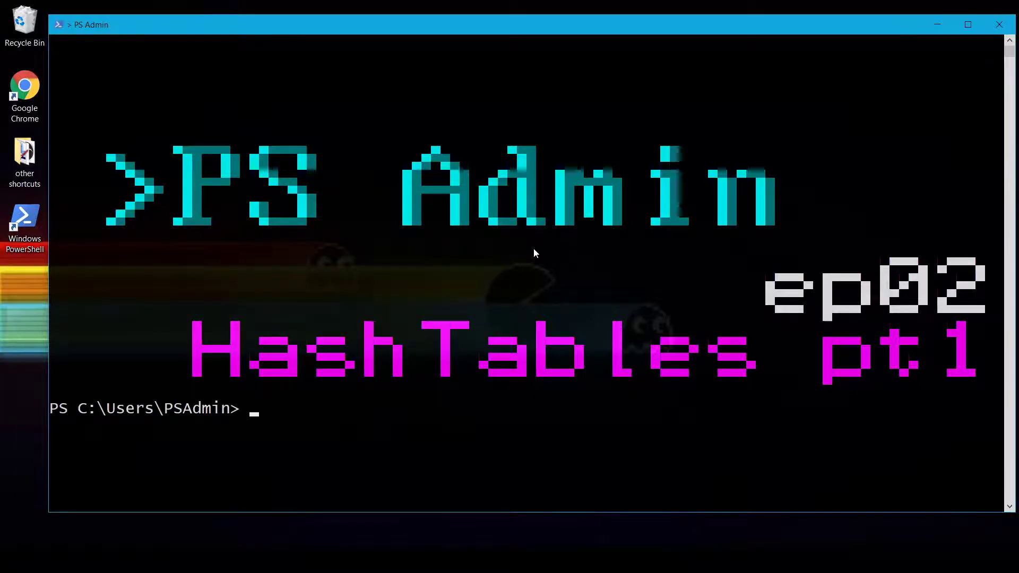
Run Clear-host to wipe the intro banner from the console
{"action": "type", "text": "Clear-host"}
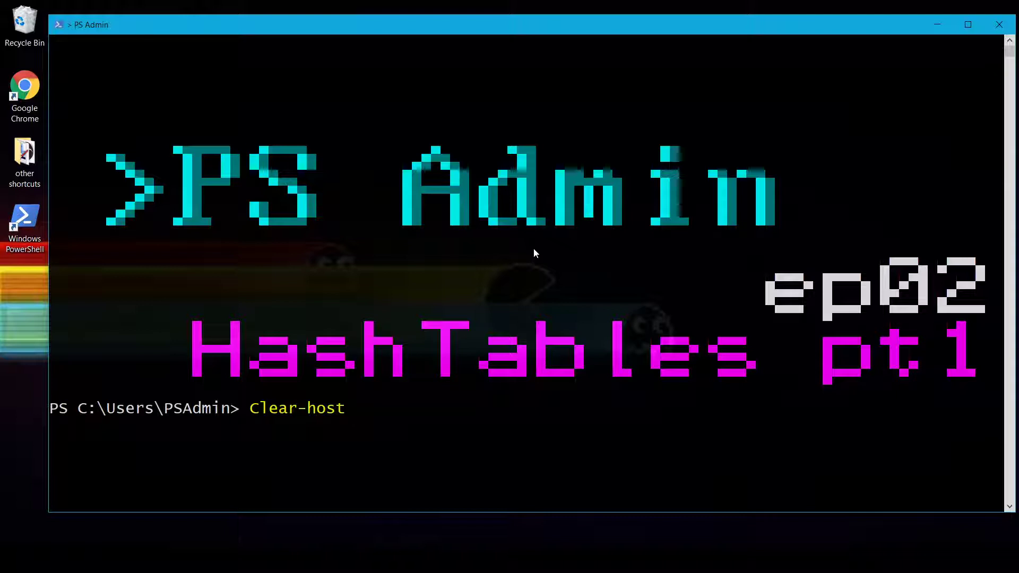
{"action": "key", "text": "Return"}
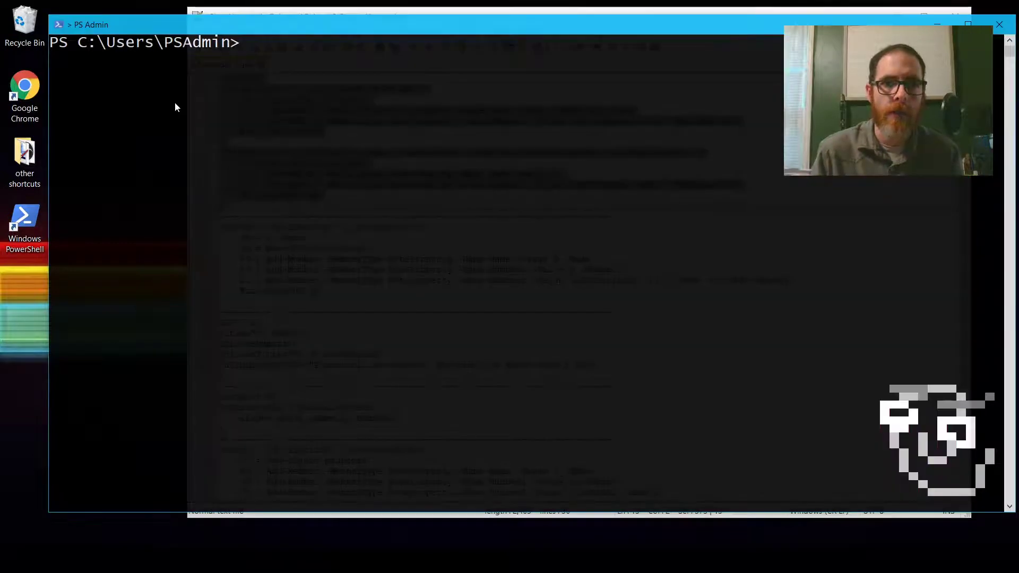
Start entering $Cloopy.Show = $false to turn off Cloopy
{"action": "type", "text": "$cloopy.Show = $false"}
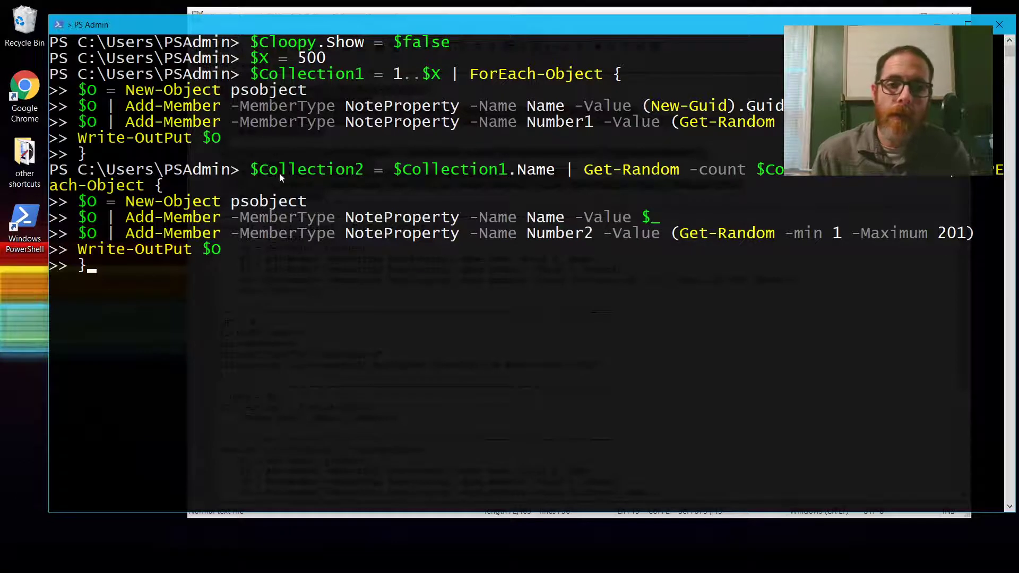
{"action": "mouse_move", "coordinate": [535, 191]}
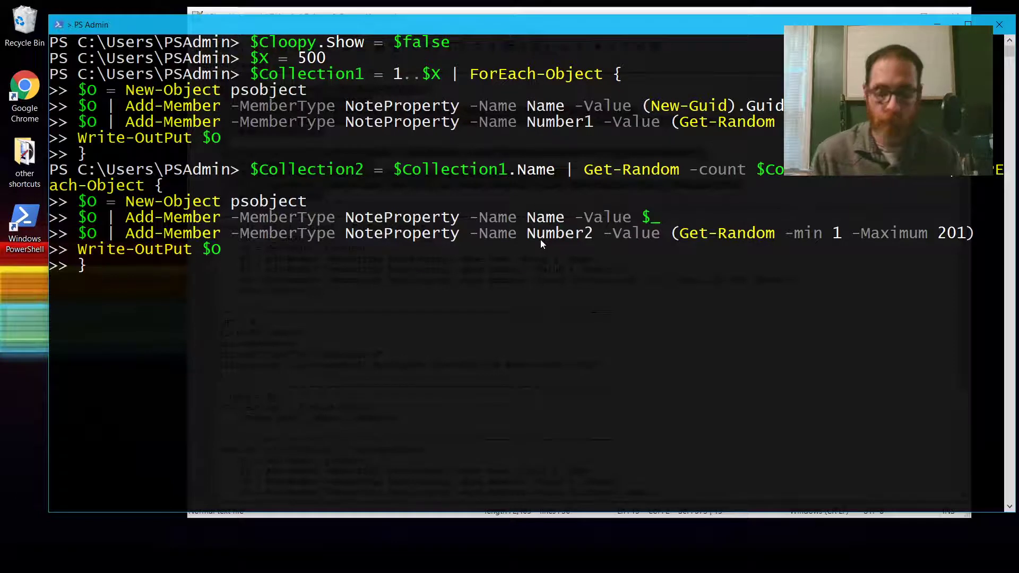
Submit the closed Collection2 loop so both collections are defined
{"action": "key", "text": "Return"}
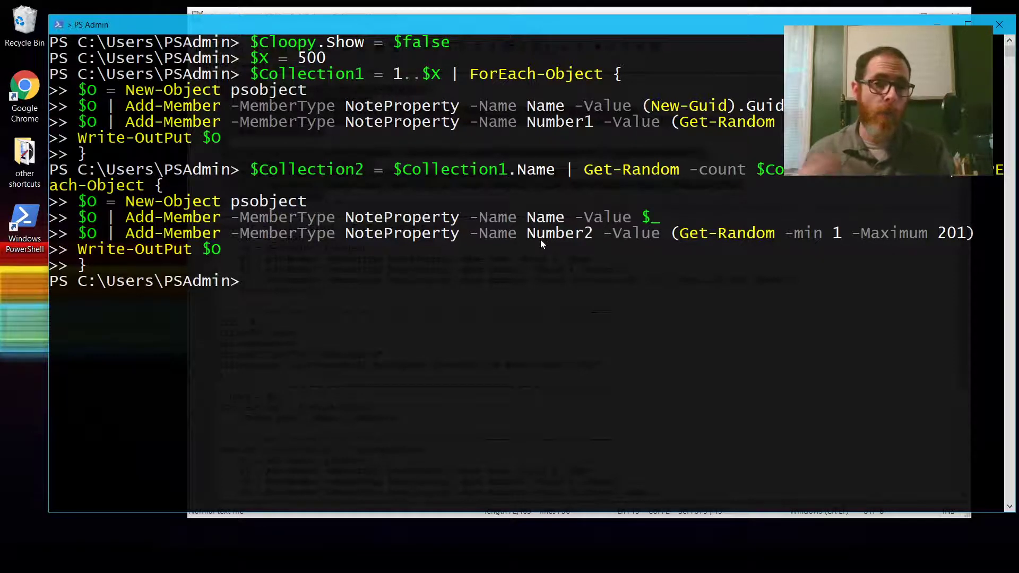
{"action": "mouse_move", "coordinate": [354, 510]}
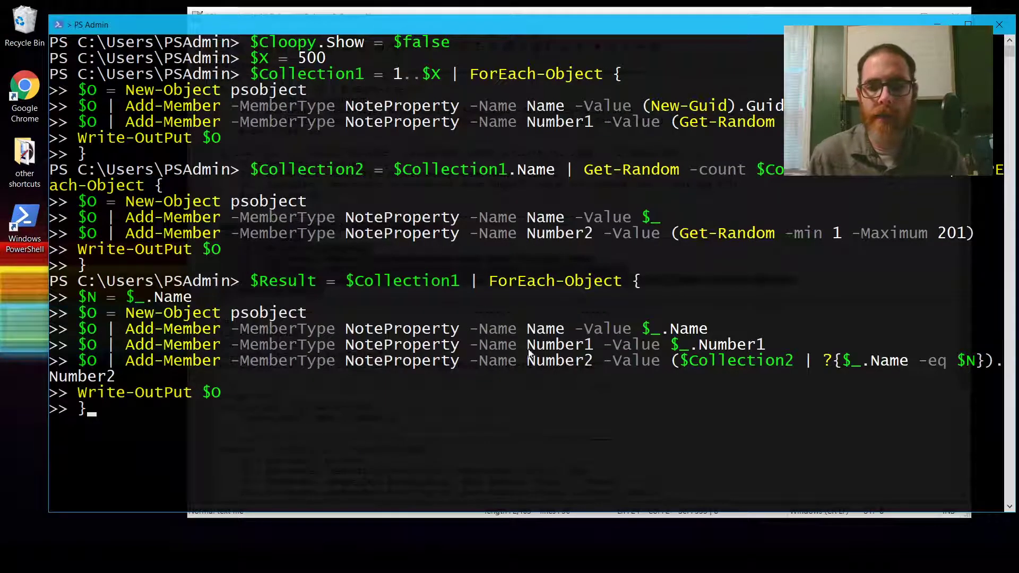
Select Number2 in the loop, run the Result merge loop, and scroll the output
{"action": "double_click", "coordinate": [545, 328]}
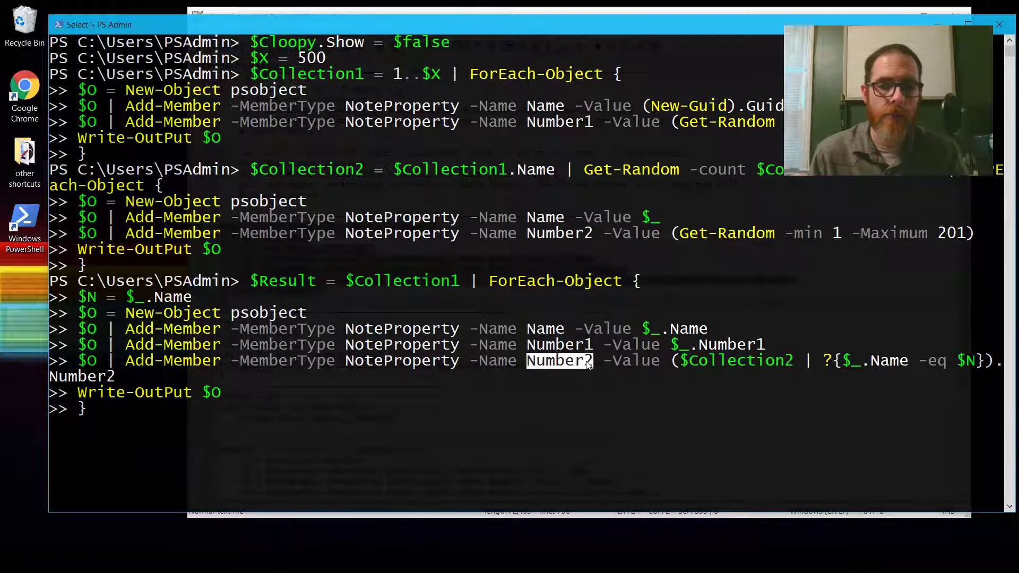
{"action": "mouse_move", "coordinate": [634, 327]}
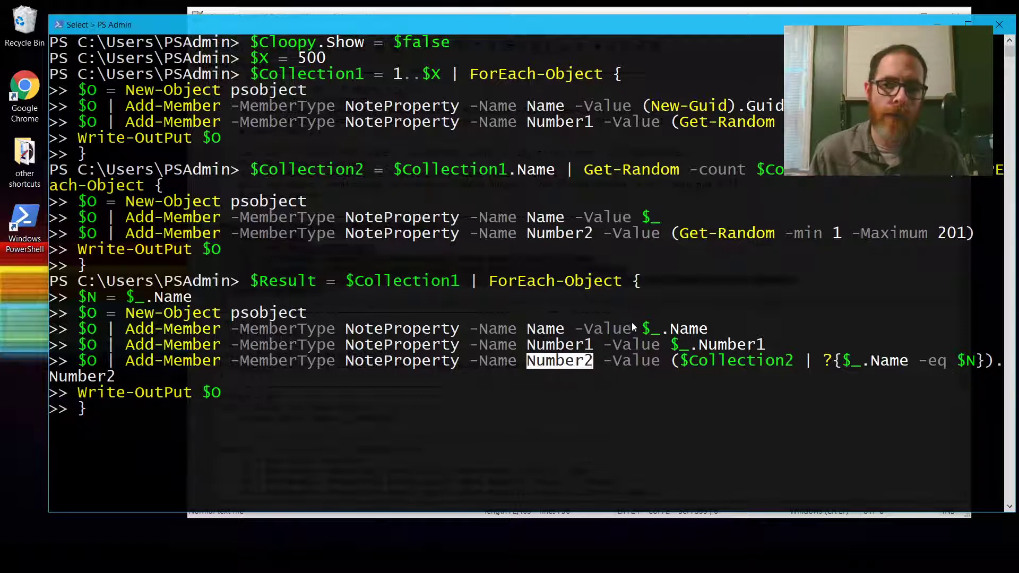
{"action": "mouse_move", "coordinate": [550, 357]}
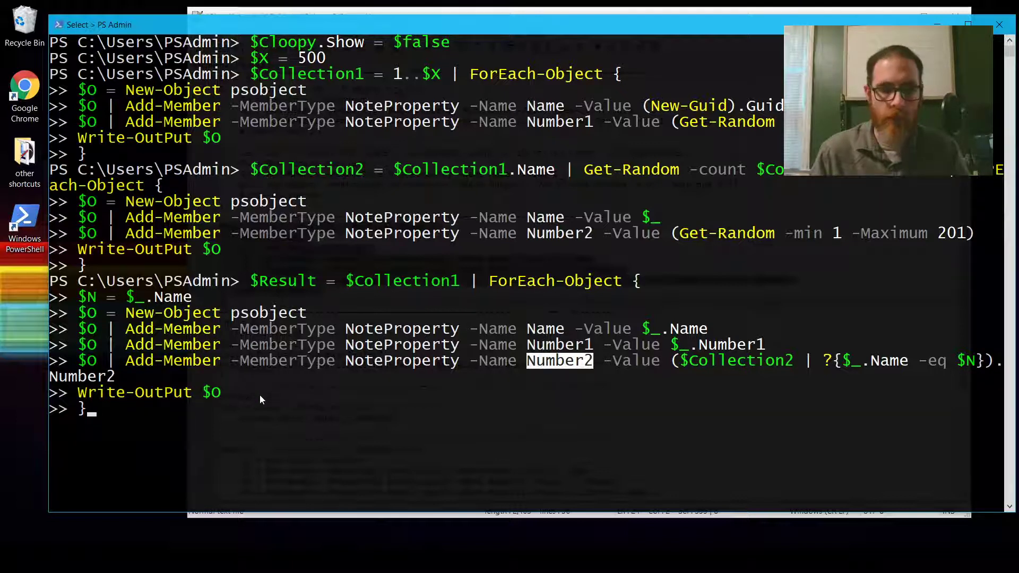
{"action": "key", "text": "Return"}
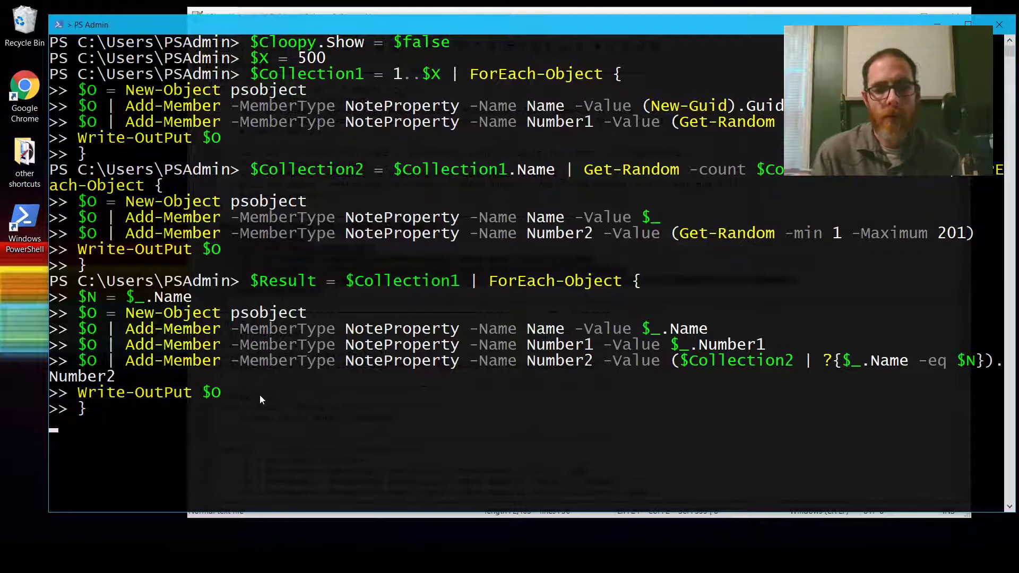
{"action": "scroll", "scroll_direction": "down", "scroll_amount": 3}
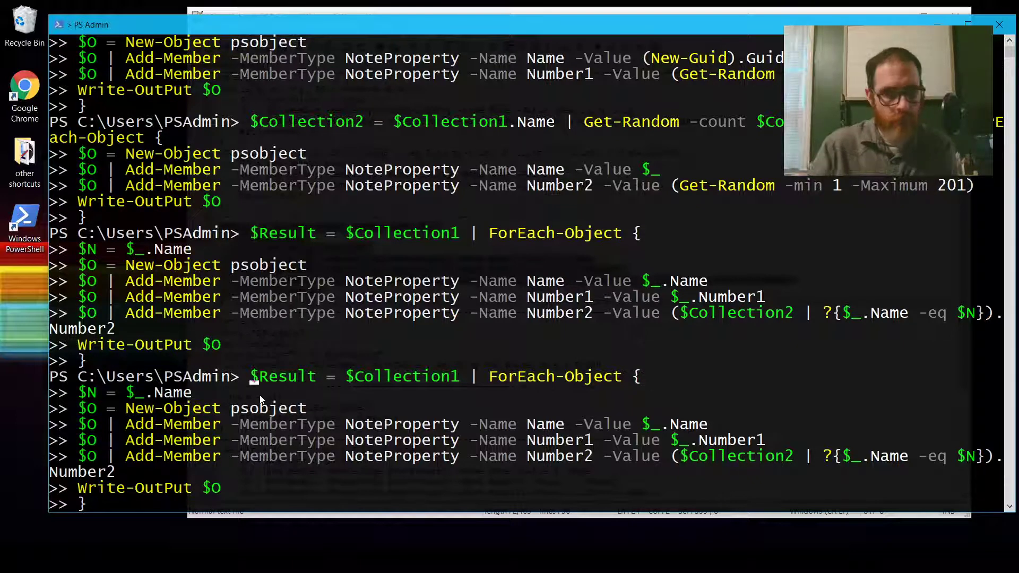
Run the $Result loop inside Measure-Command, which reports about 2.44 seconds
{"action": "type", "text": "Measure-Command {"}
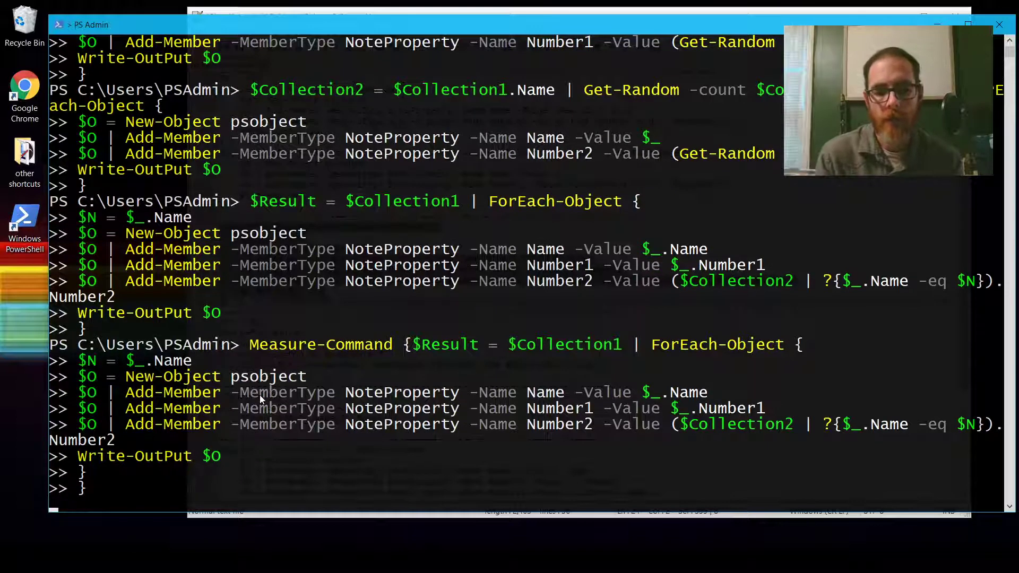
{"action": "key", "text": "Return"}
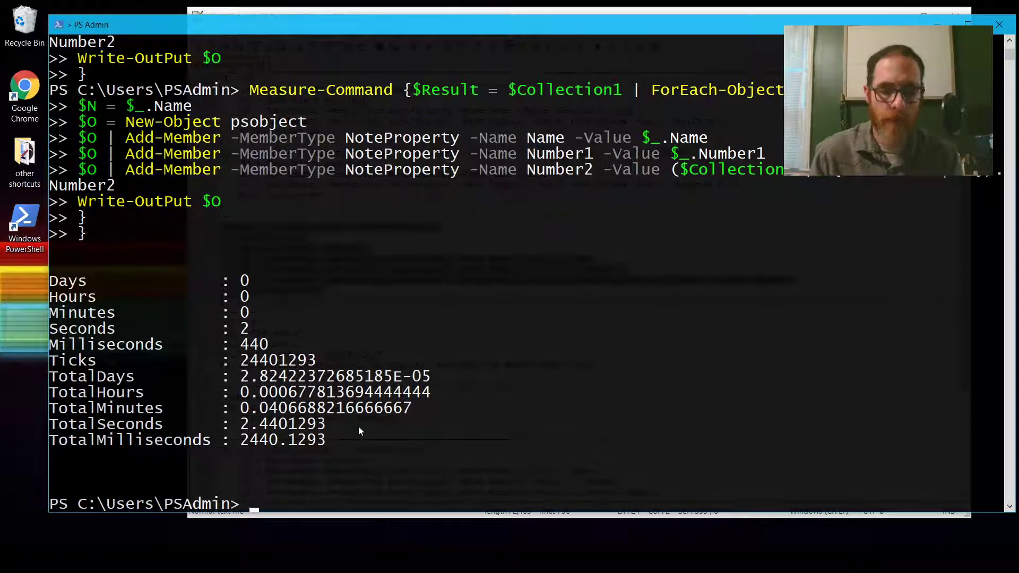
{"action": "type", "text": "$X = 1000"}
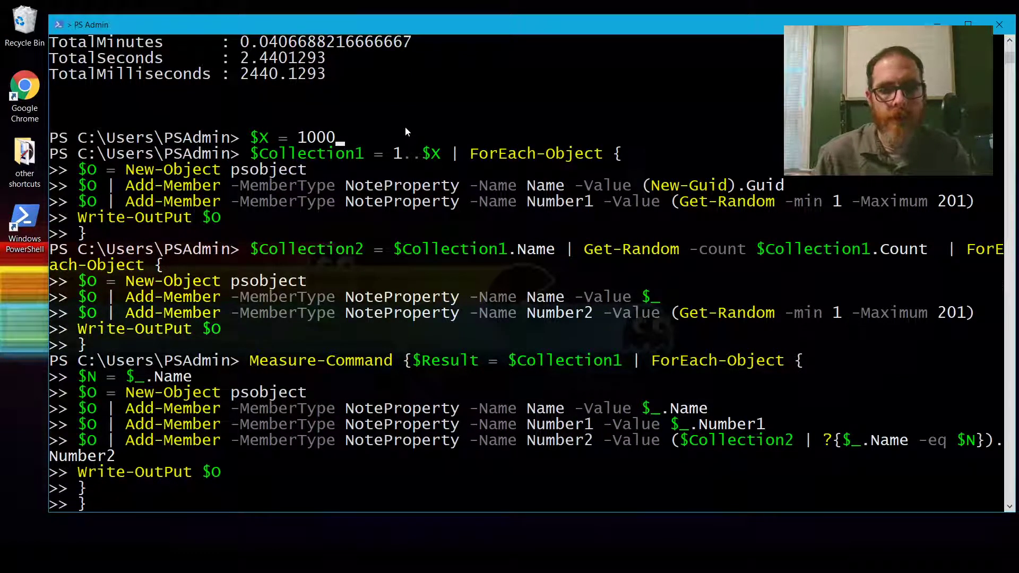
{"action": "mouse_move", "coordinate": [486, 394]}
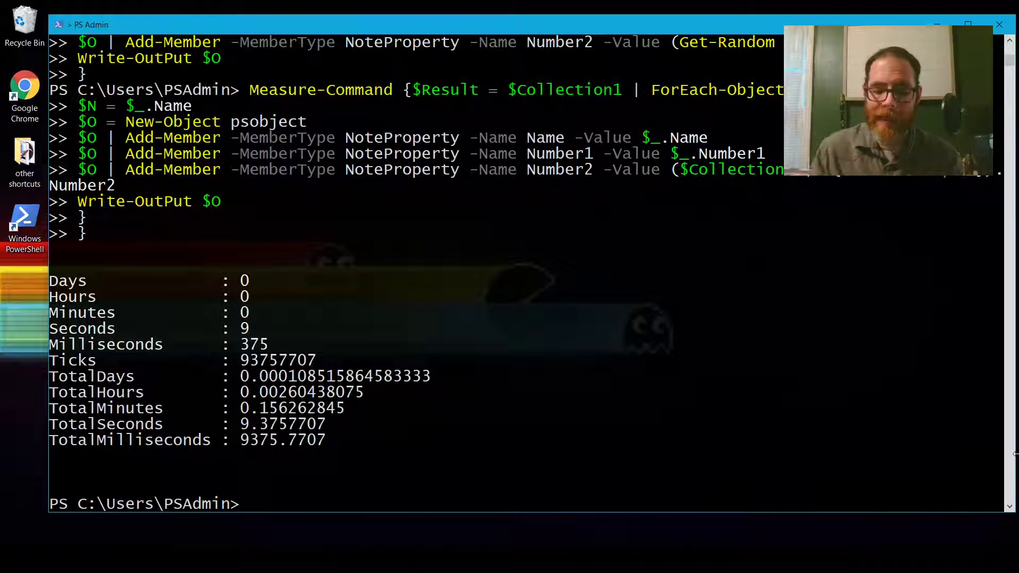
Run @{Key="Value"} to display a one-entry hash table
{"action": "type", "text": "@{"}
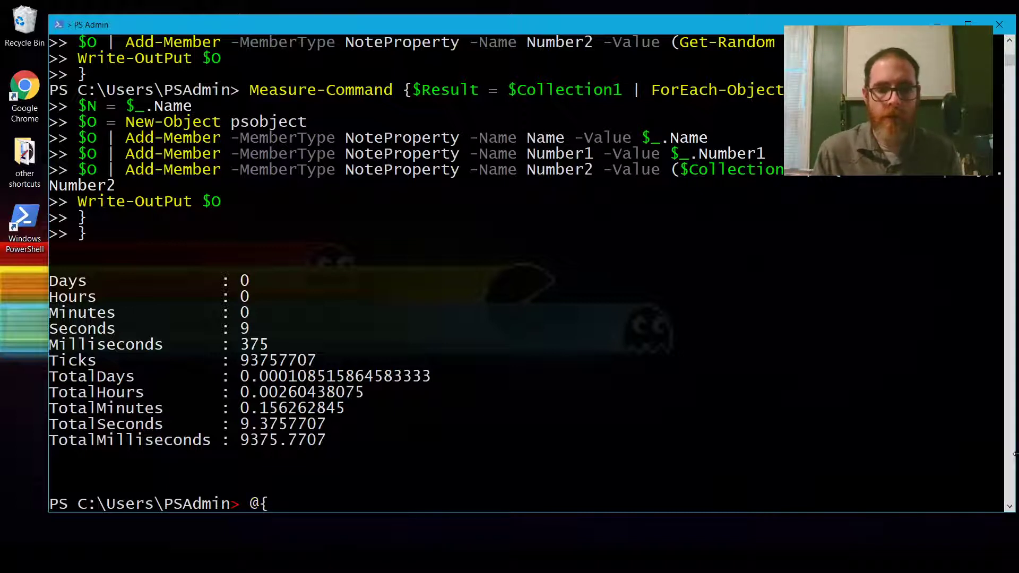
{"action": "type", "text": "}"}
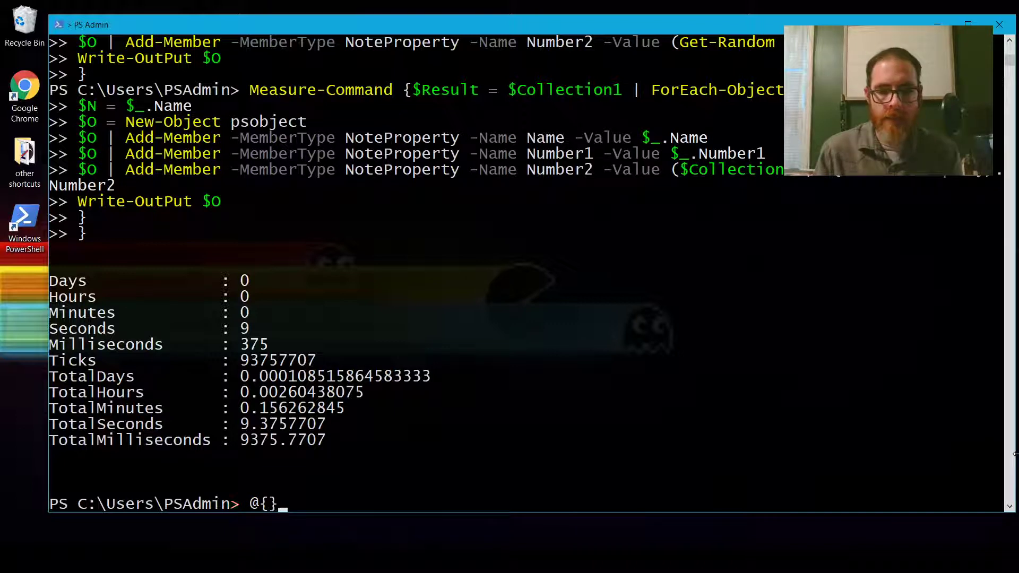
{"action": "type", "text": "Key="}
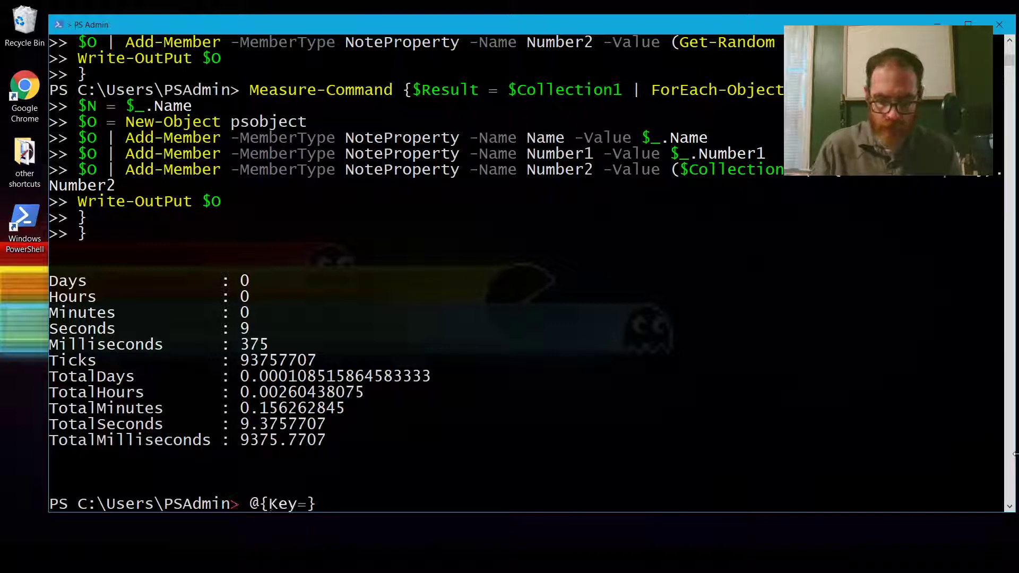
{"action": "type", "text": "\"Value\""}
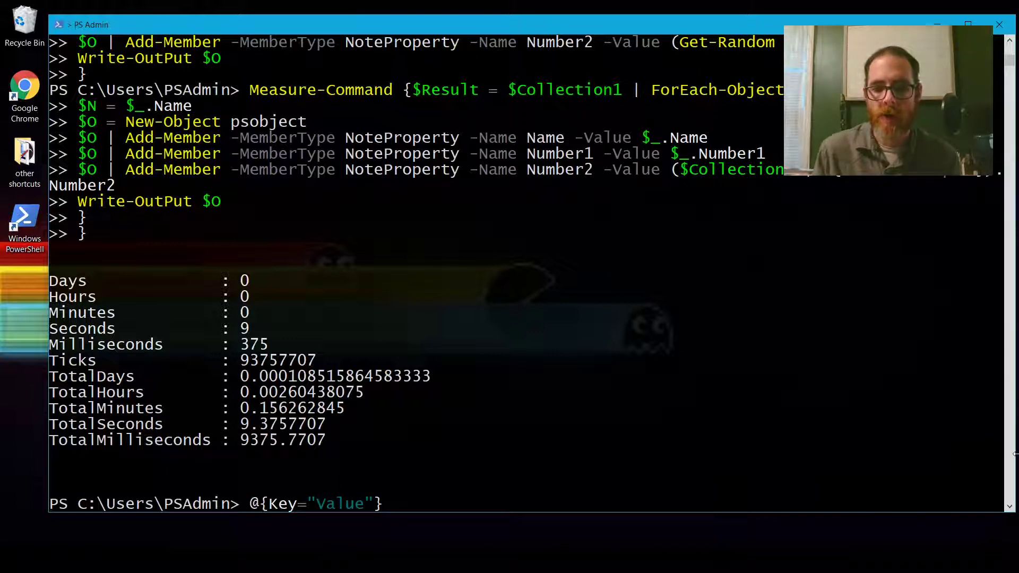
{"action": "key", "text": "Return"}
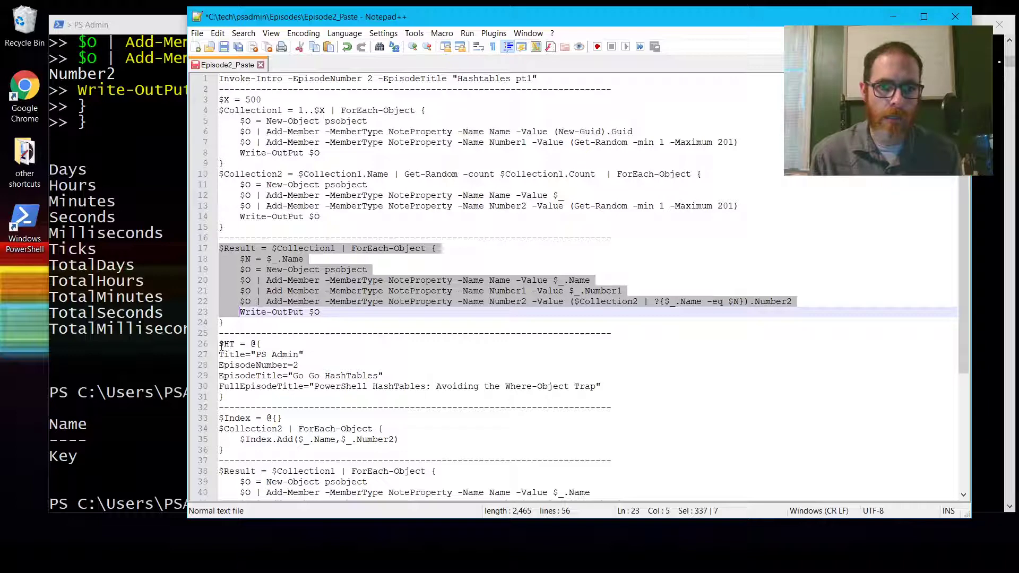
Change the EpisodeTitle value to 'HashTables pt 1'
{"action": "left_click", "coordinate": [296, 365]}
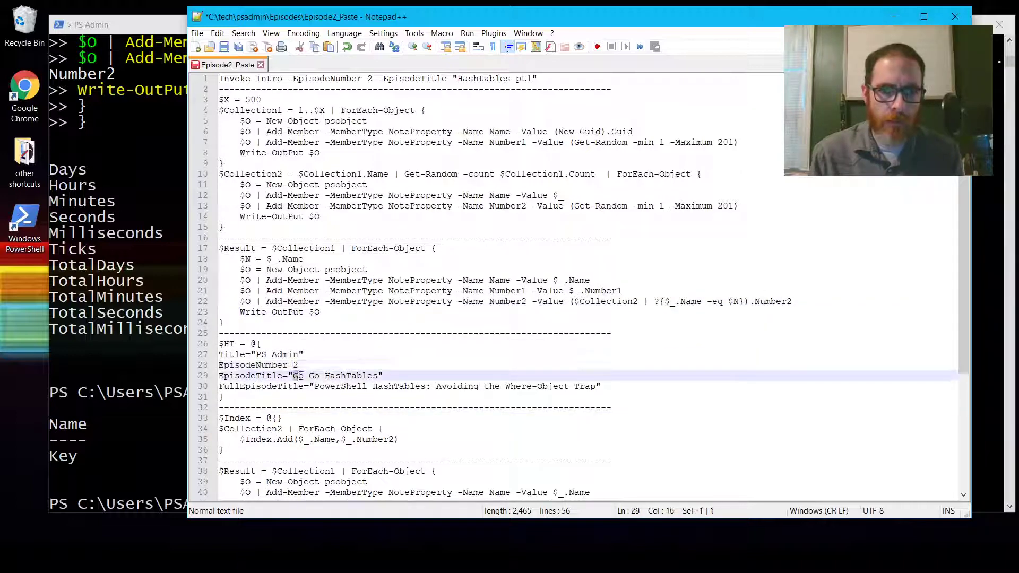
{"action": "key", "text": "Delete"}
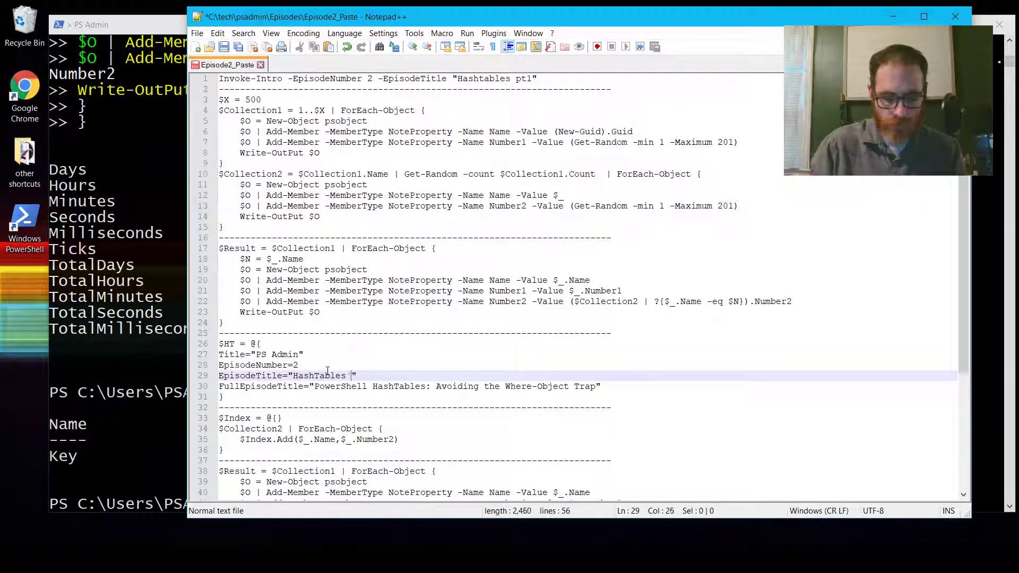
{"action": "type", "text": "pt 1"}
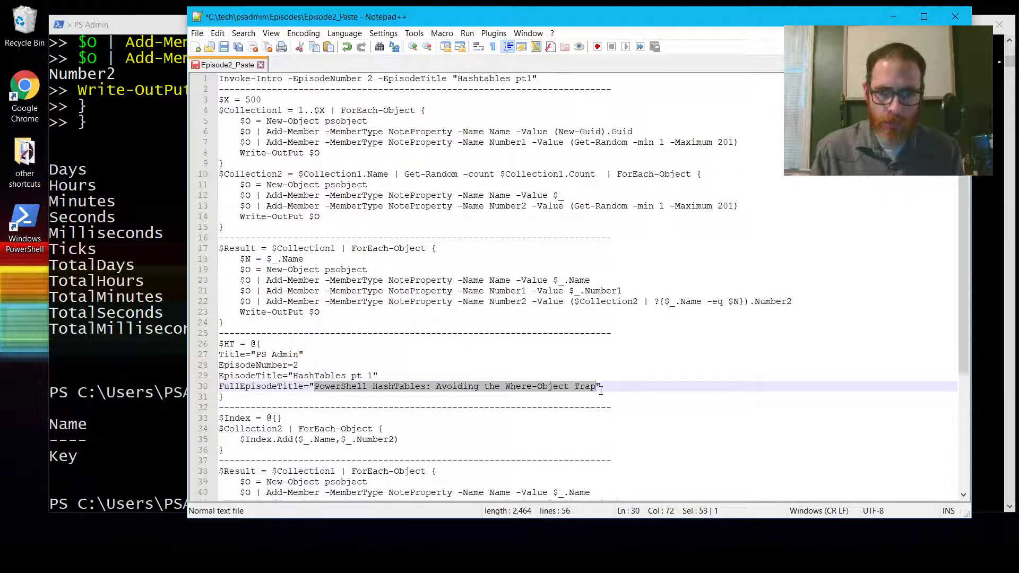
Rewrite FullEpisodeTitle as 'HashTables are cool' before moving to the console
{"action": "key", "text": "Delete"}
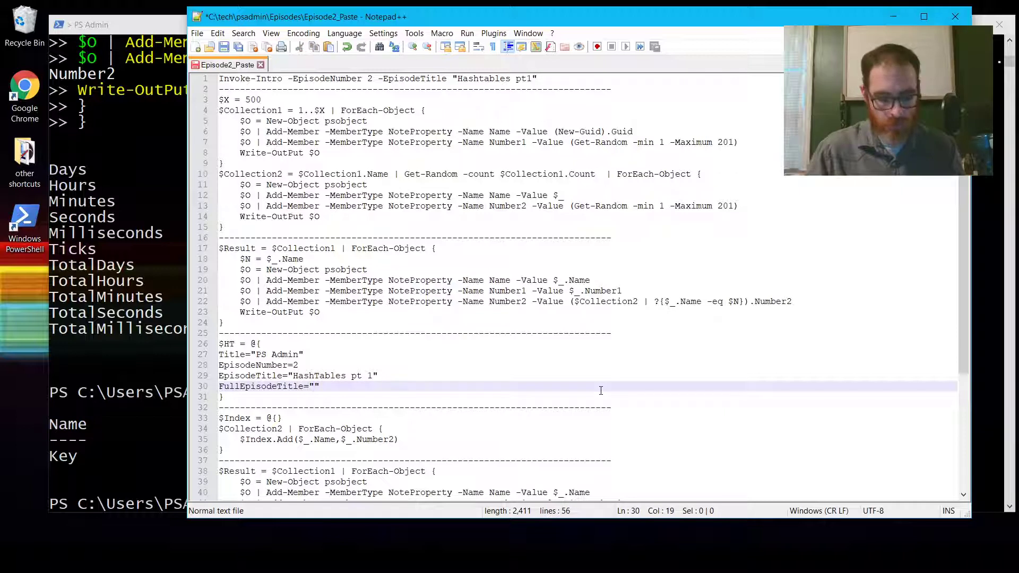
{"action": "type", "text": "HashTables"}
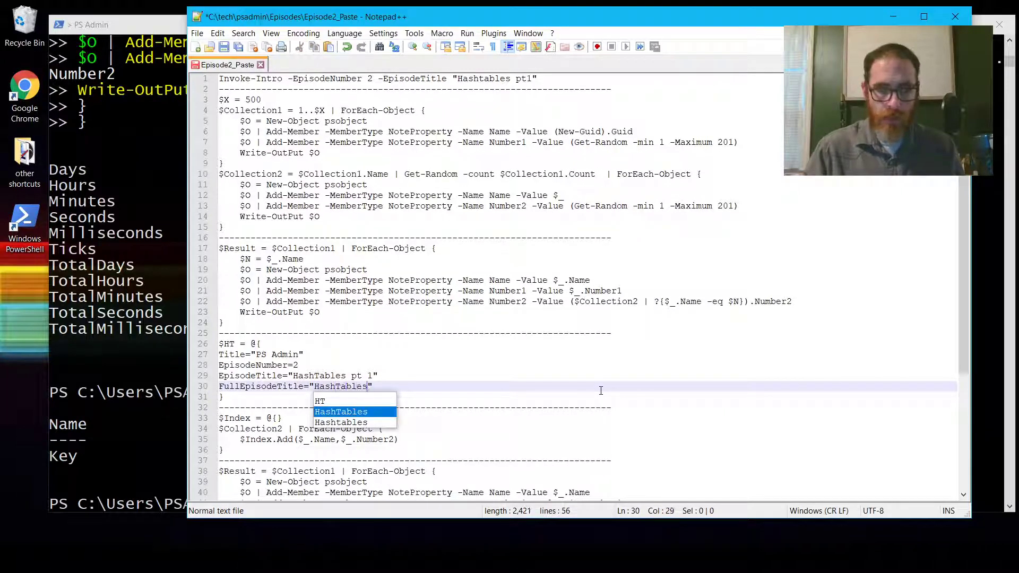
{"action": "key", "text": "Escape"}
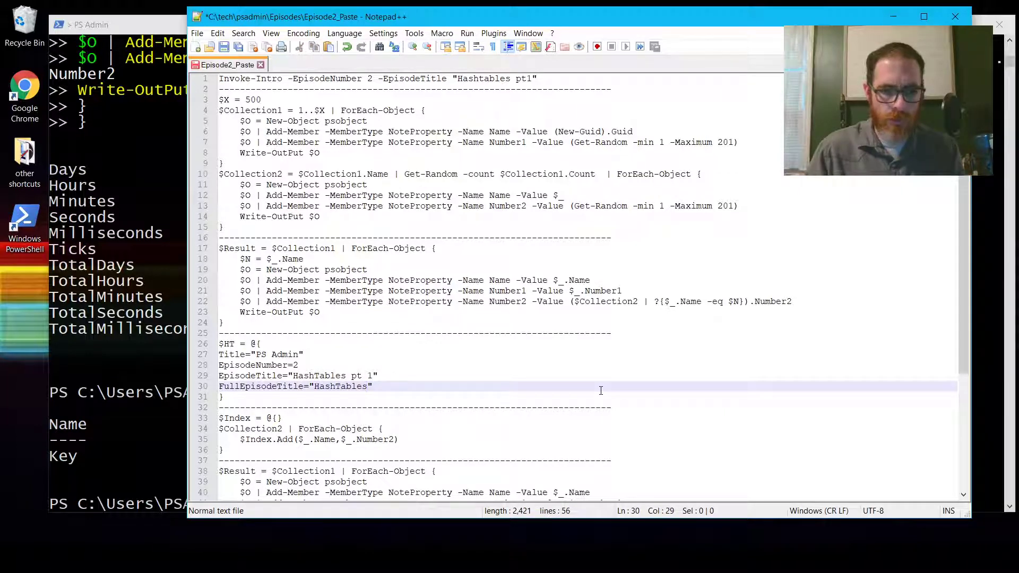
{"action": "key", "text": "Backspace"}
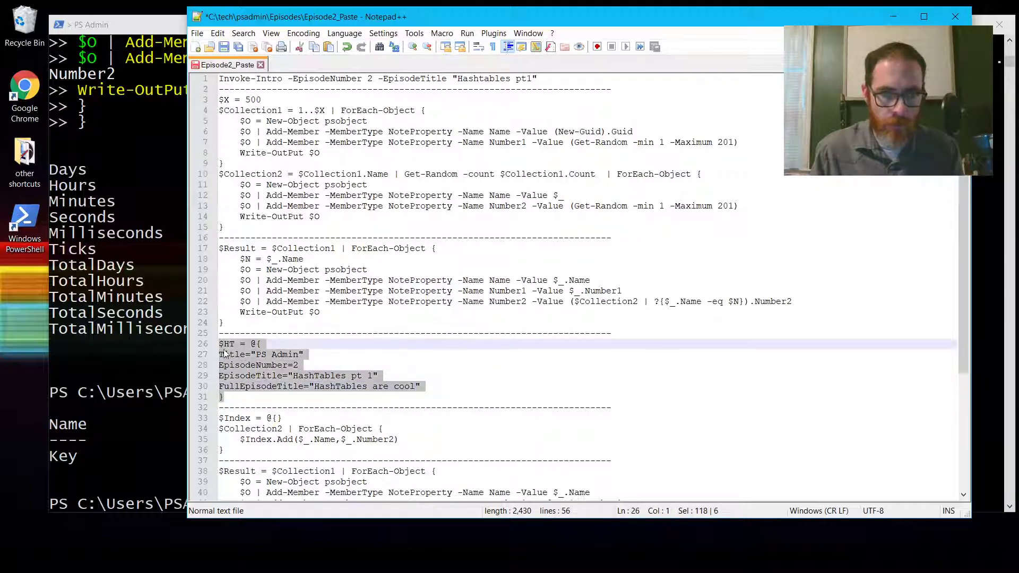
{"action": "left_click", "coordinate": [91, 24]}
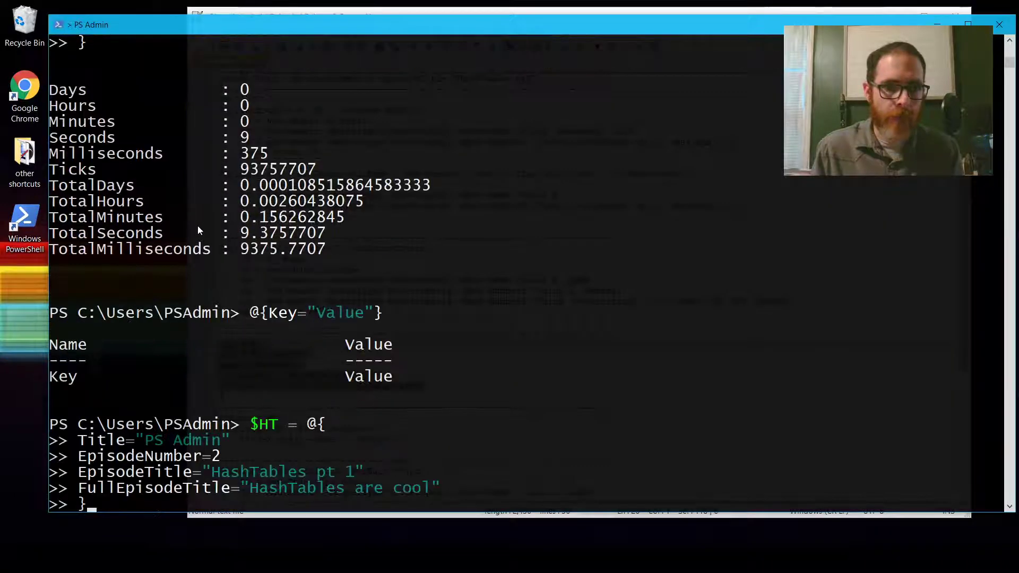
Store the pasted $HT hash table and look up $HT["Title"], returning PS Admin
{"action": "key", "text": "Return"}
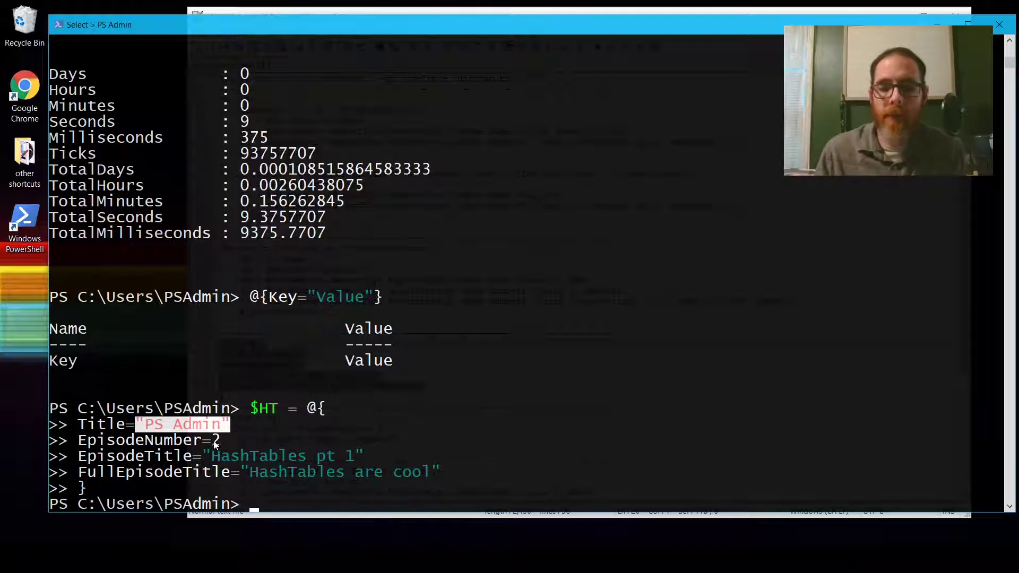
{"action": "mouse_move", "coordinate": [176, 475]}
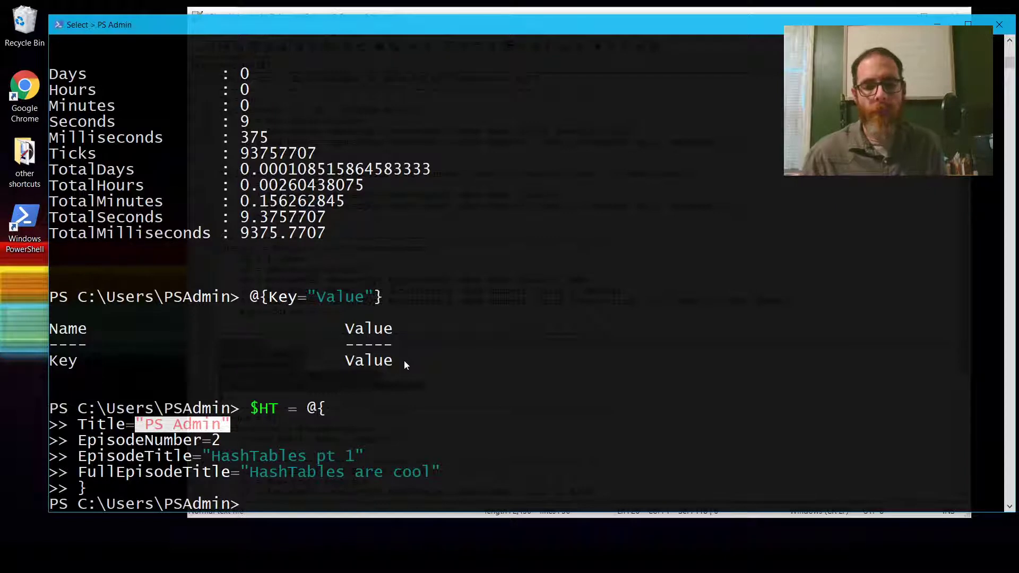
{"action": "type", "text": "$ht"}
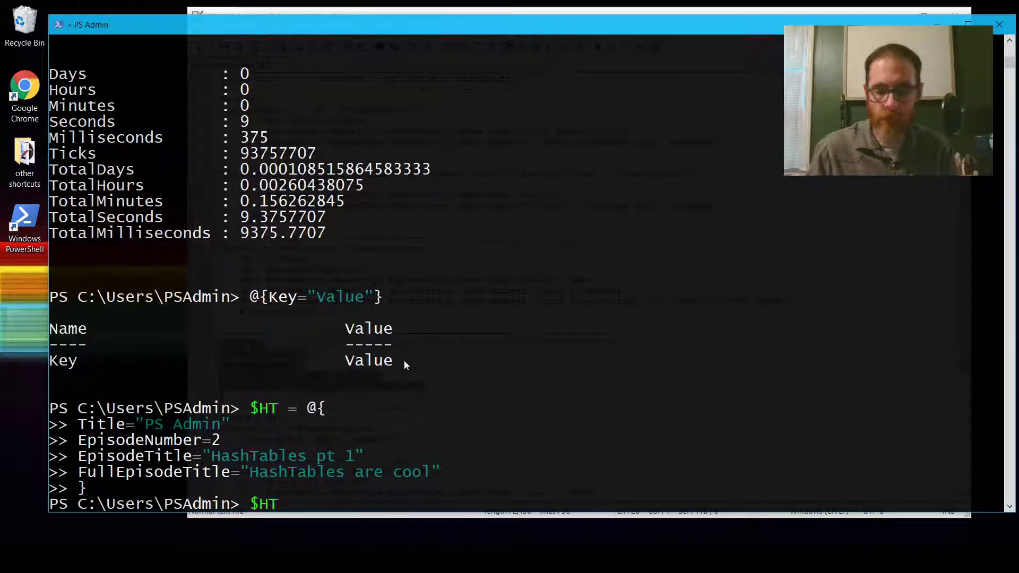
{"action": "type", "text": "[\""}
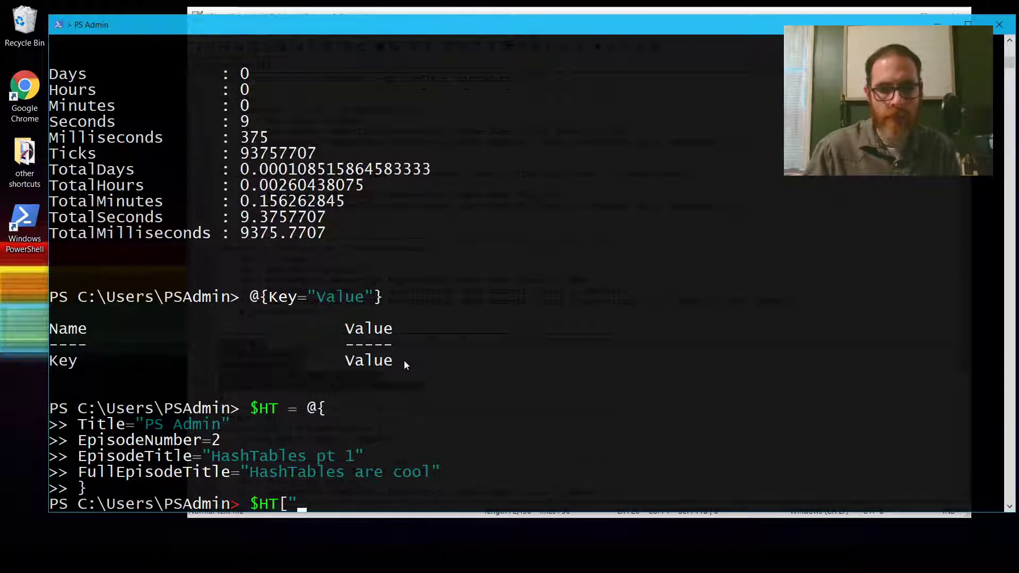
{"action": "key", "text": "Return"}
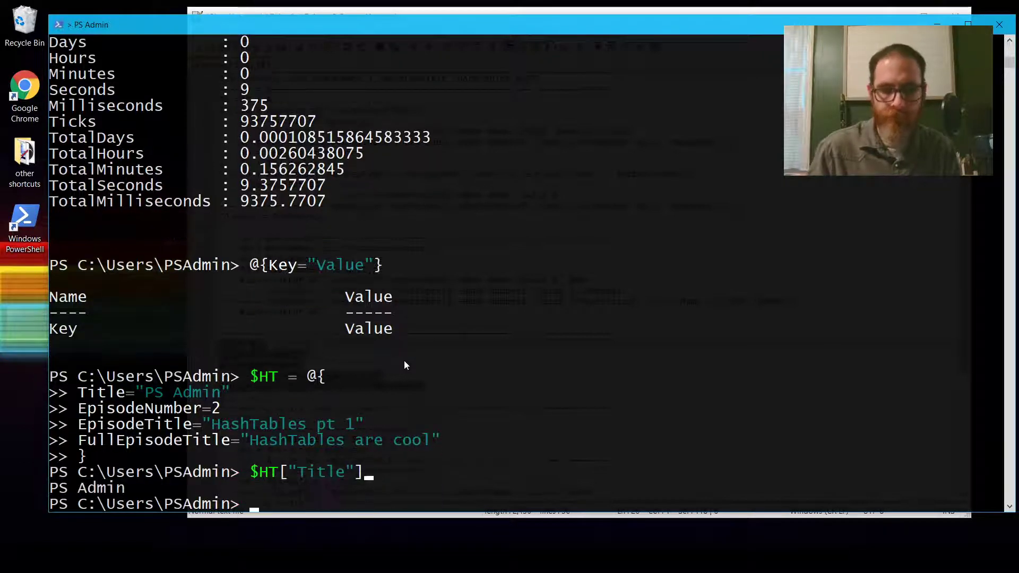
Pipe $HT["Title"] to Get-Member and scroll through the System.String members
{"action": "type", "text": "$HT[\"Title\"]"}
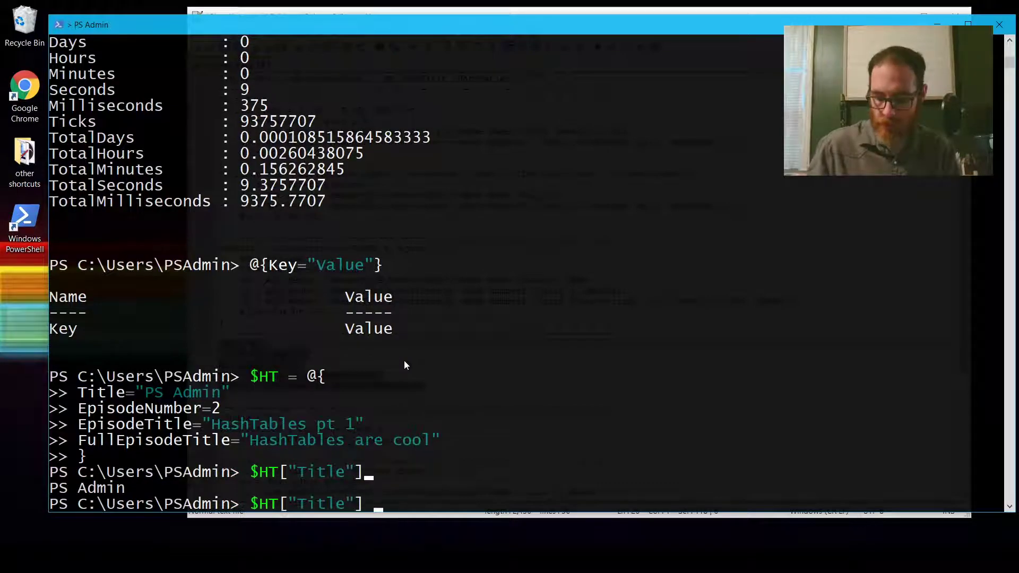
{"action": "key", "text": "Return"}
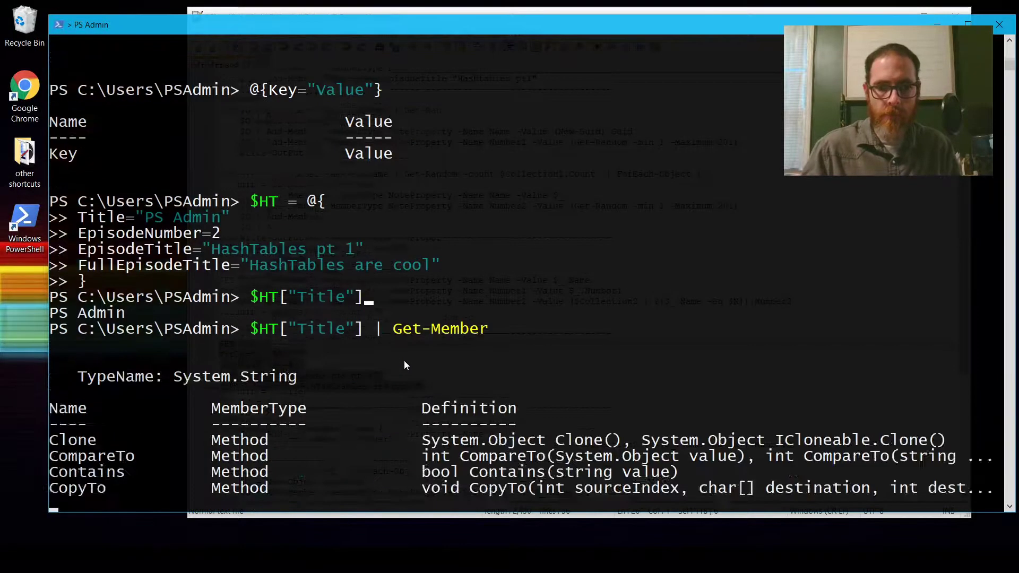
{"action": "scroll", "scroll_direction": "down", "scroll_amount": 3}
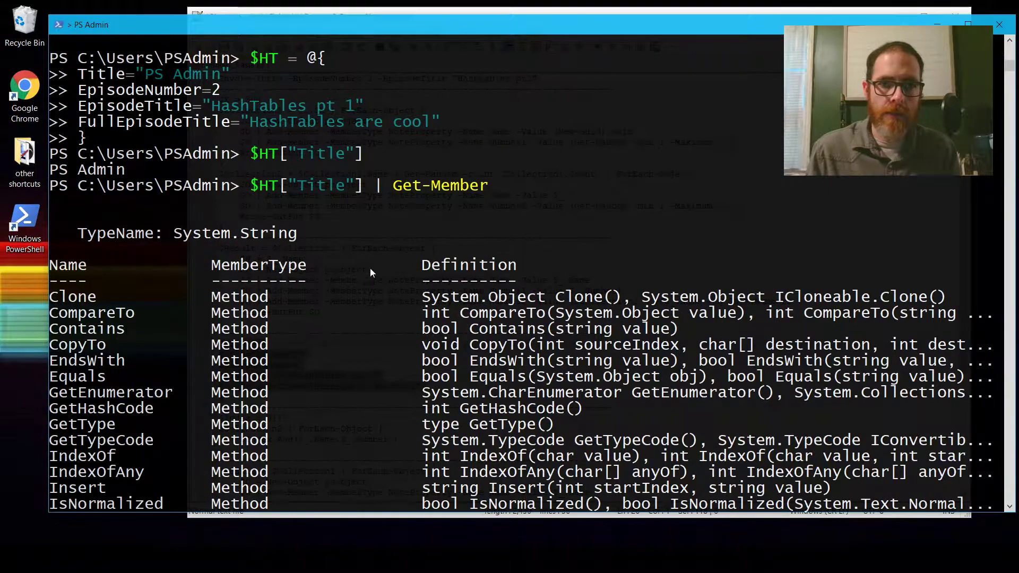
{"action": "scroll", "scroll_direction": "down", "scroll_amount": 3}
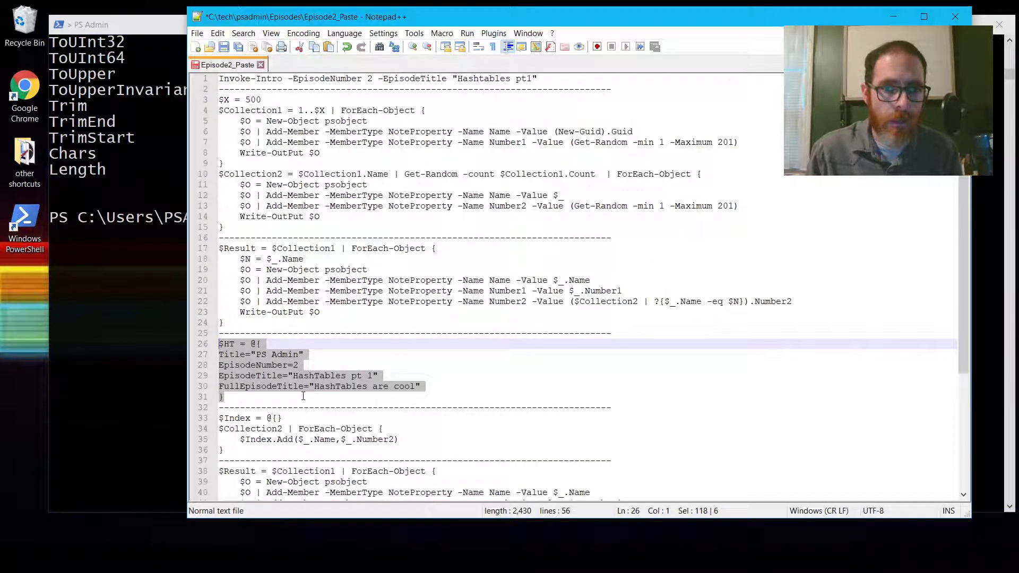
Pipe $HT["EpisodeNumber"] to Get-Member and highlight its System.Int32 type name
{"action": "left_click", "coordinate": [84, 24]}
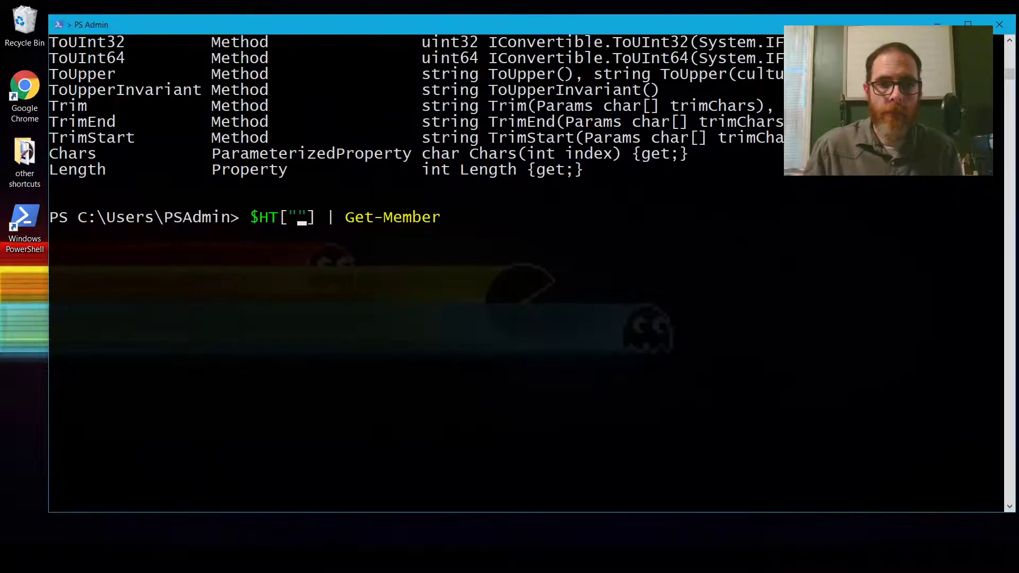
{"action": "type", "text": "Episod"}
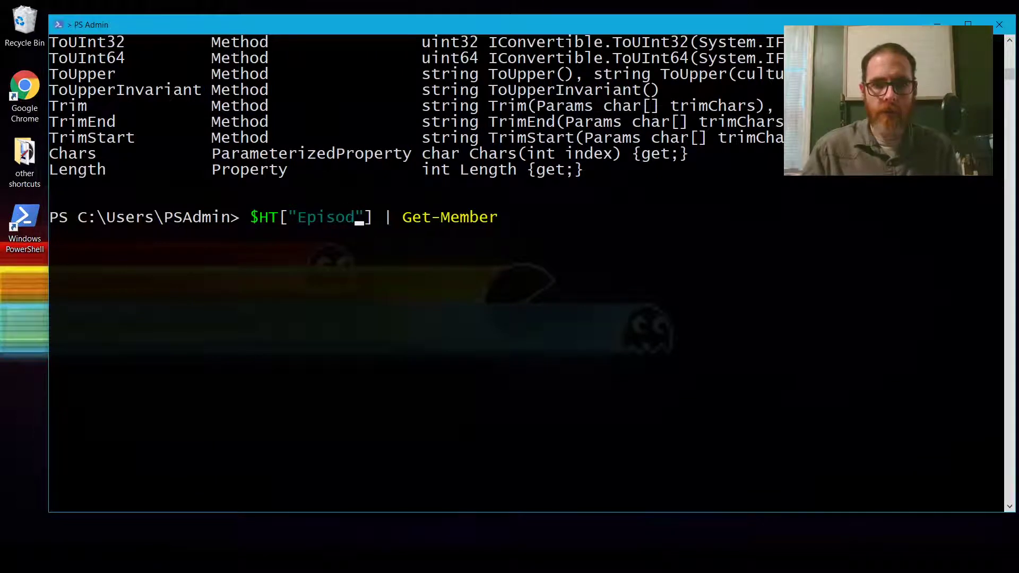
{"action": "key", "text": "Return"}
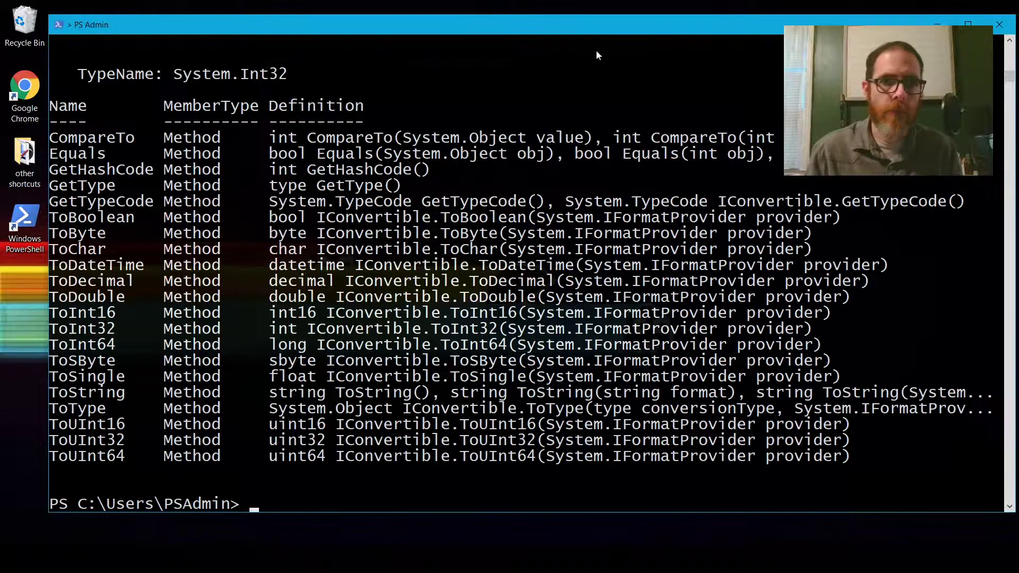
{"action": "double_click", "coordinate": [264, 75]}
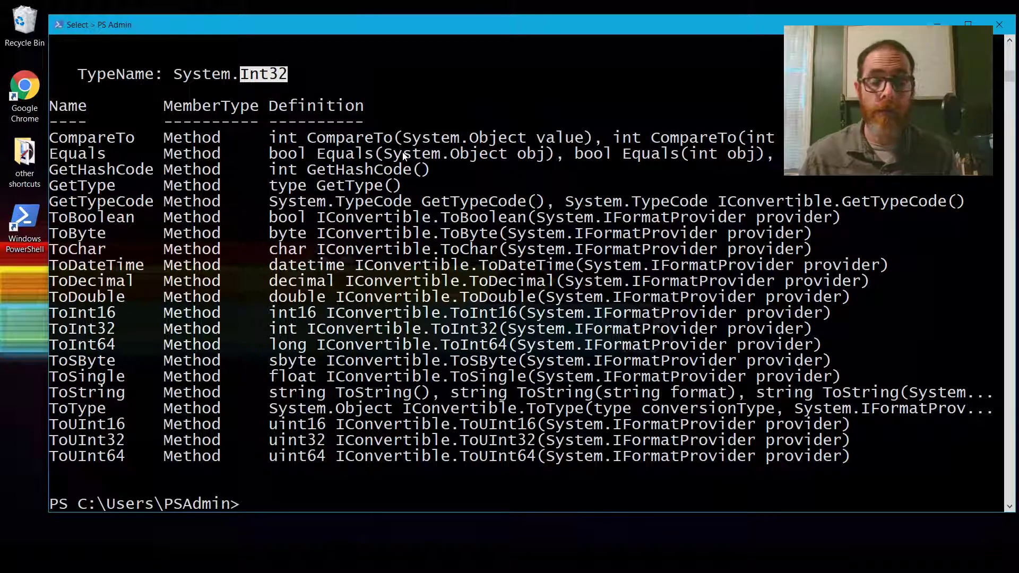
{"action": "mouse_move", "coordinate": [513, 506]}
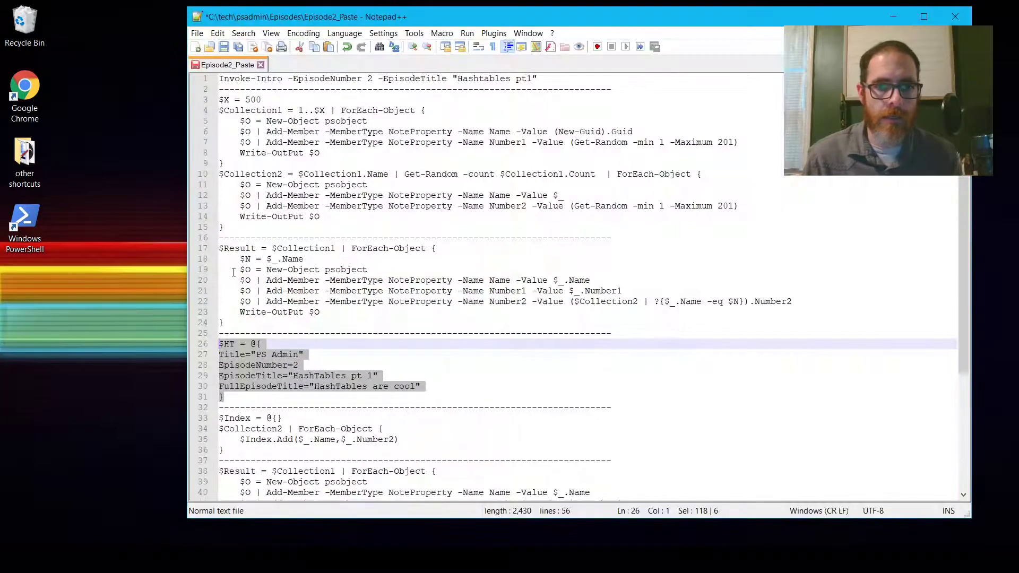
Select the original Where-Object $Result loop on lines 17–24 in Notepad++
{"action": "left_click", "coordinate": [298, 354]}
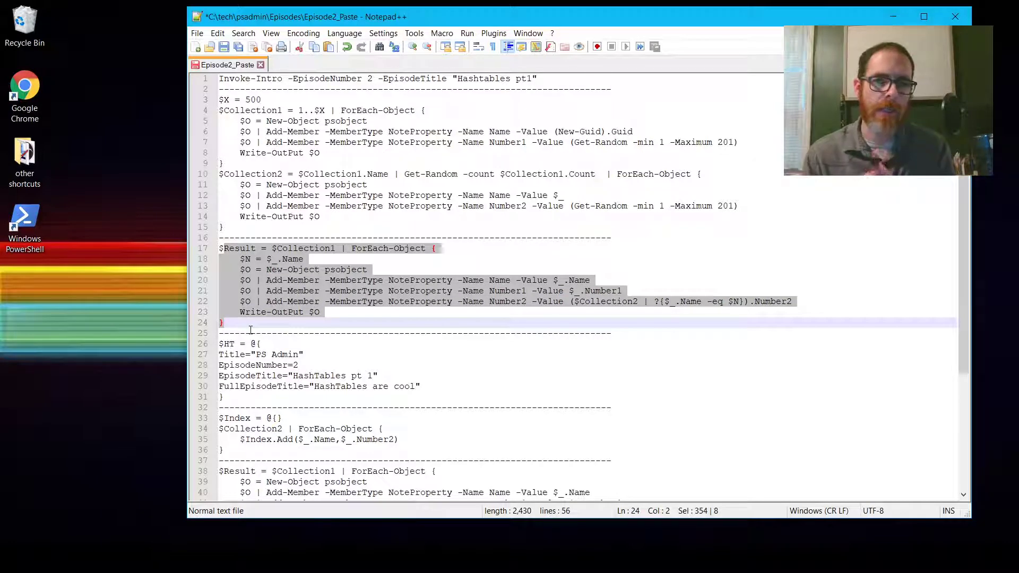
{"action": "scroll", "scroll_direction": "down", "scroll_amount": 3}
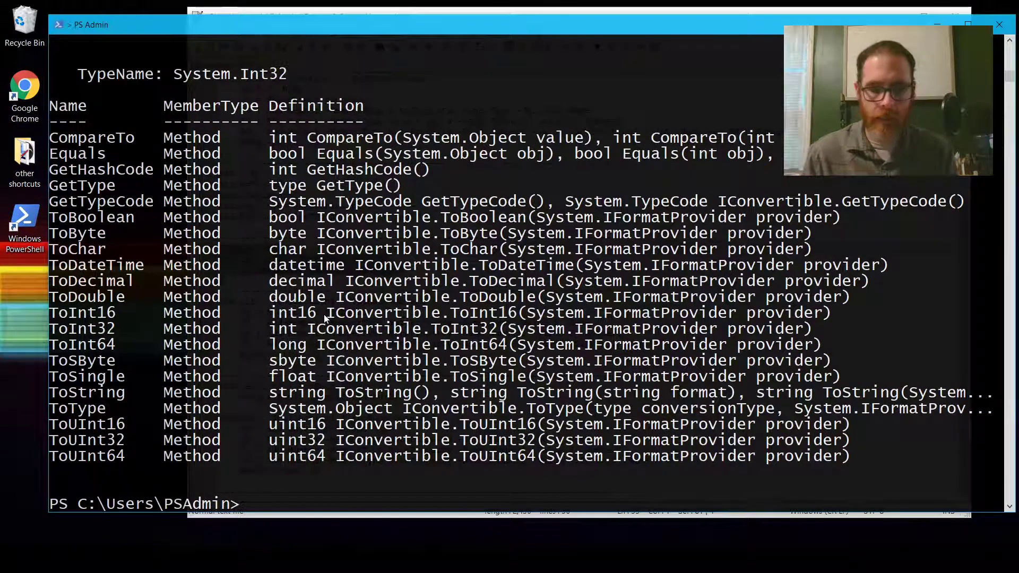
Clear the history and run the loop filling $Index with Collection2 Name-to-Number2 pairs
{"action": "type", "text": "clear-History"}
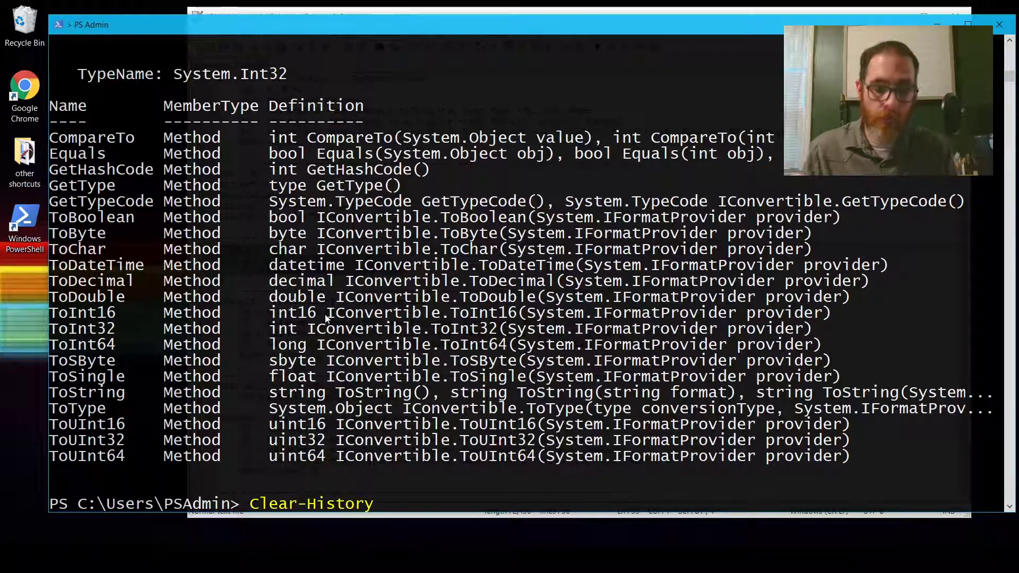
{"action": "key", "text": "Return"}
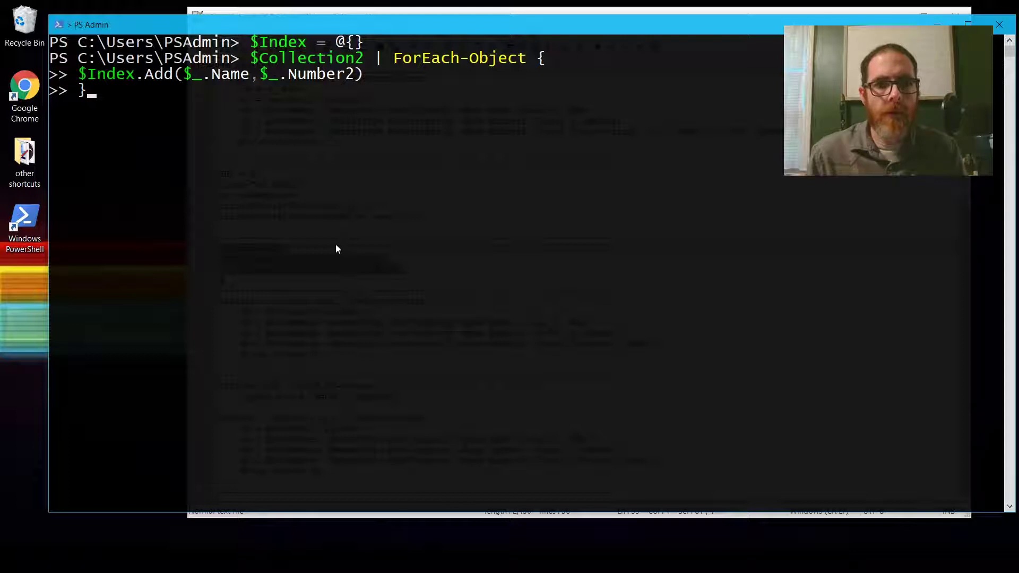
{"action": "mouse_move", "coordinate": [257, 51]}
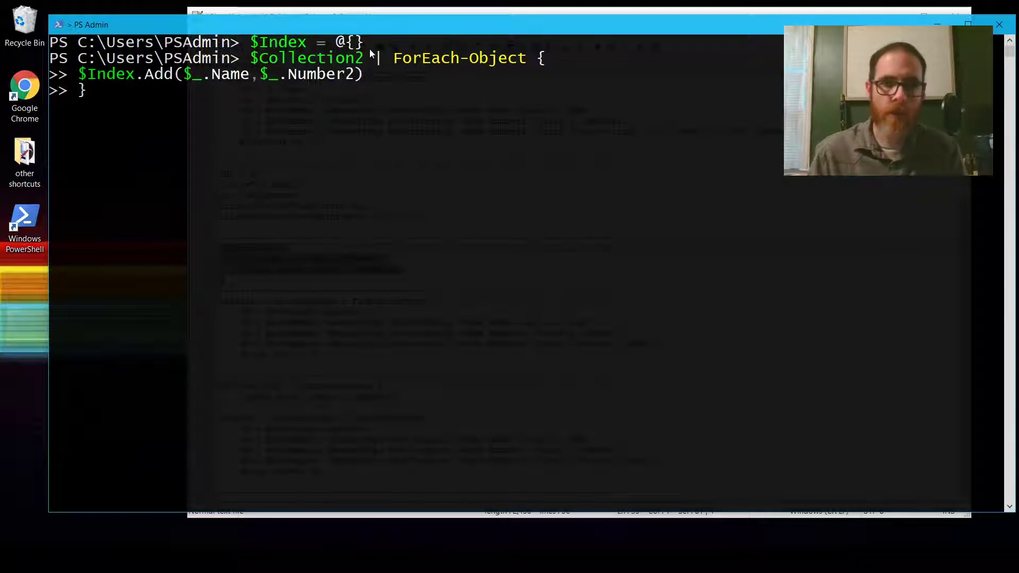
{"action": "key", "text": "Return"}
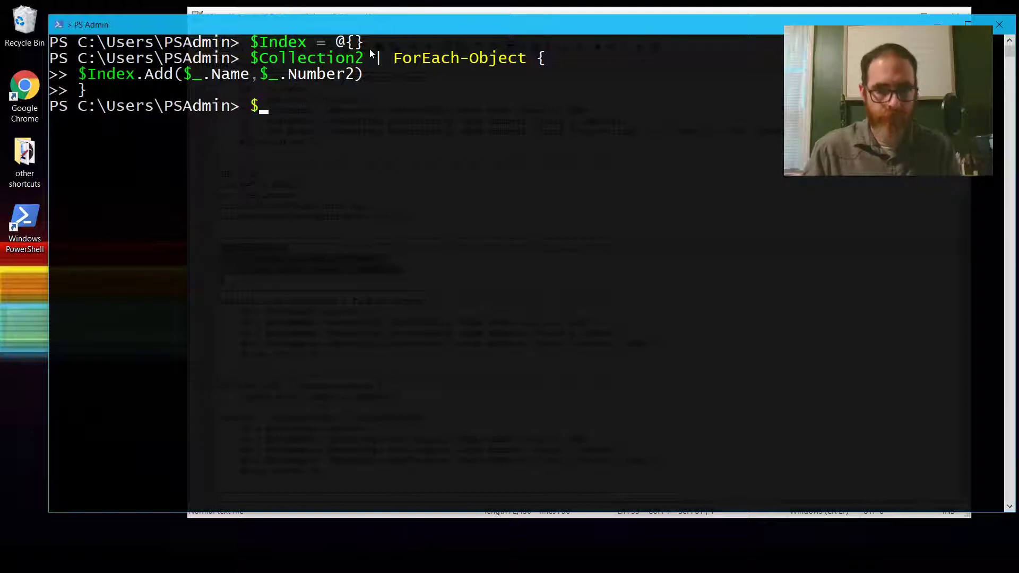
Sample one random Collection2 entry with Get-Random -Count 1
{"action": "type", "text": "Index"}
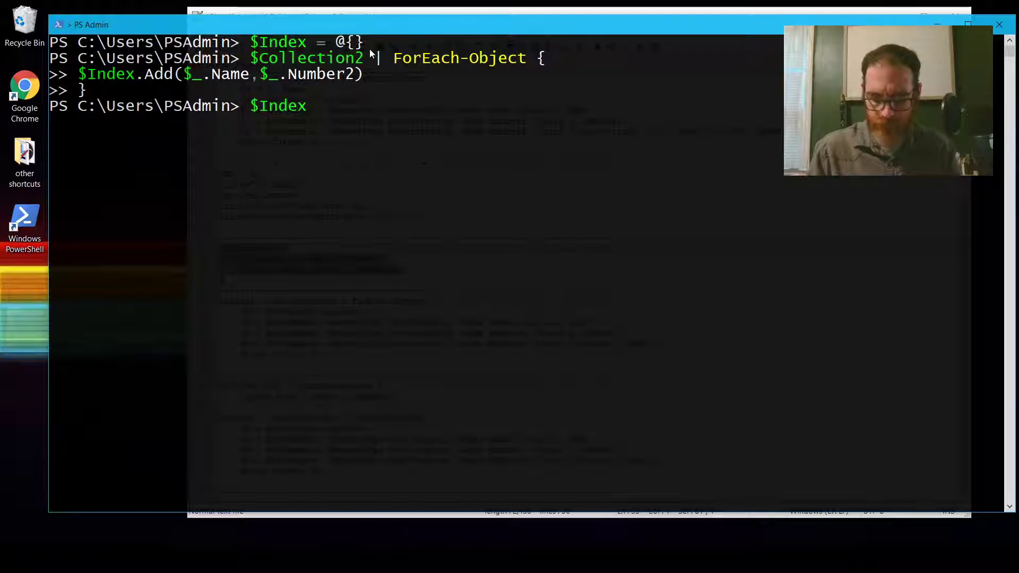
{"action": "type", "text": "$c"}
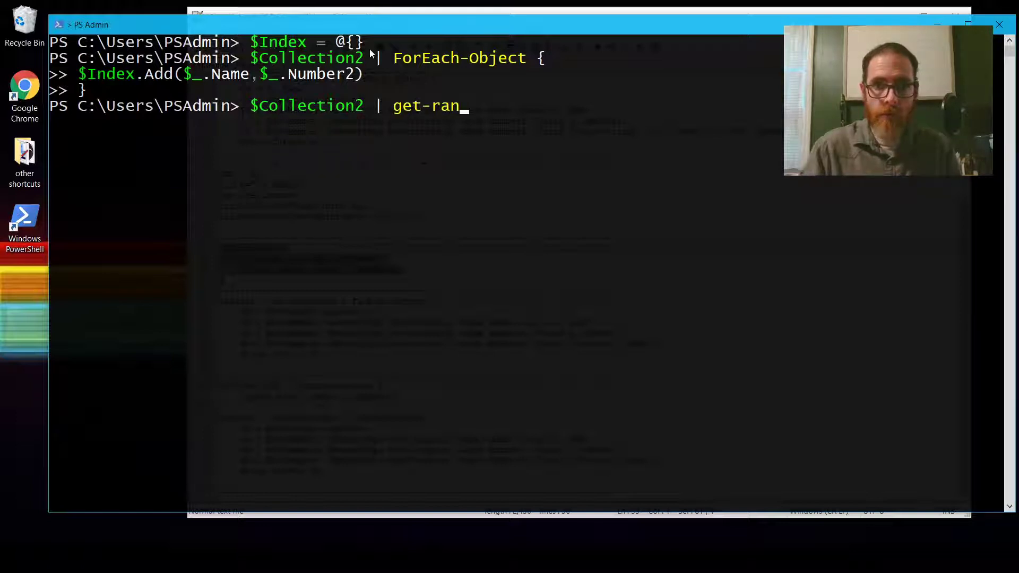
{"action": "key", "text": "Return"}
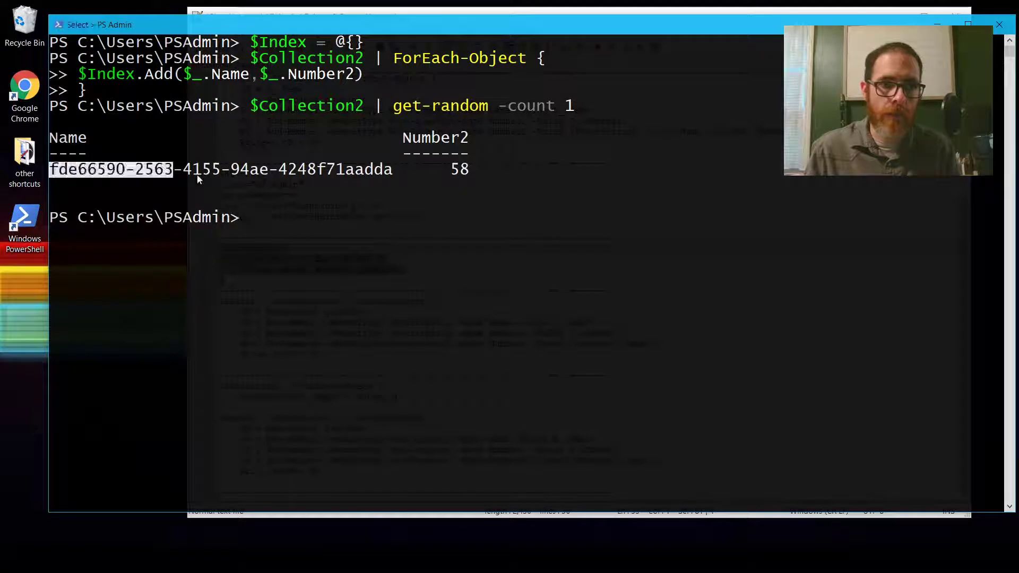
Look up the sampled GUID name with $Index["<name>"], which returns 58
{"action": "type", "text": "$In"}
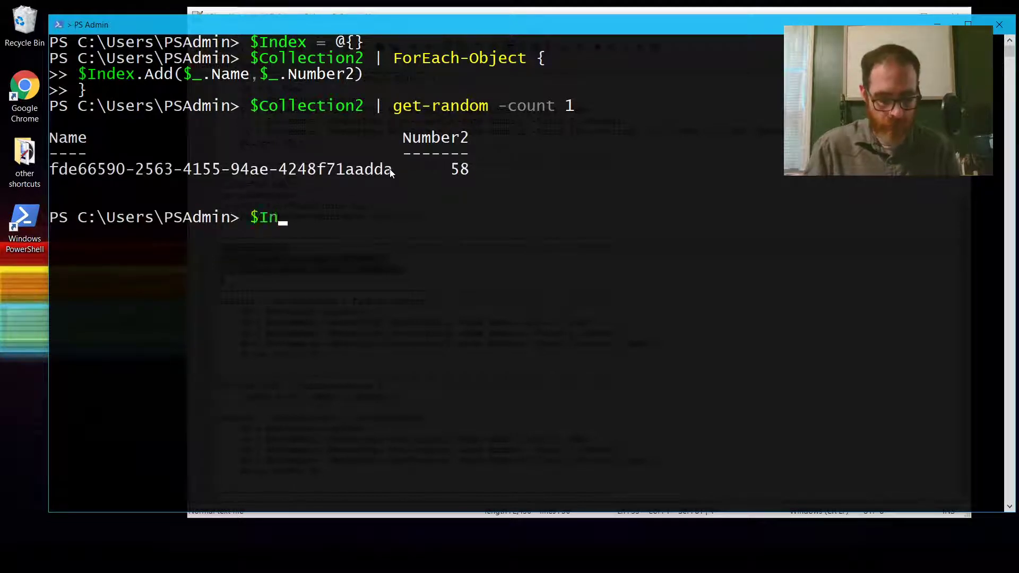
{"action": "type", "text": "dex[\"fde66590-2563-4155-94ae-4248f71aadda"}
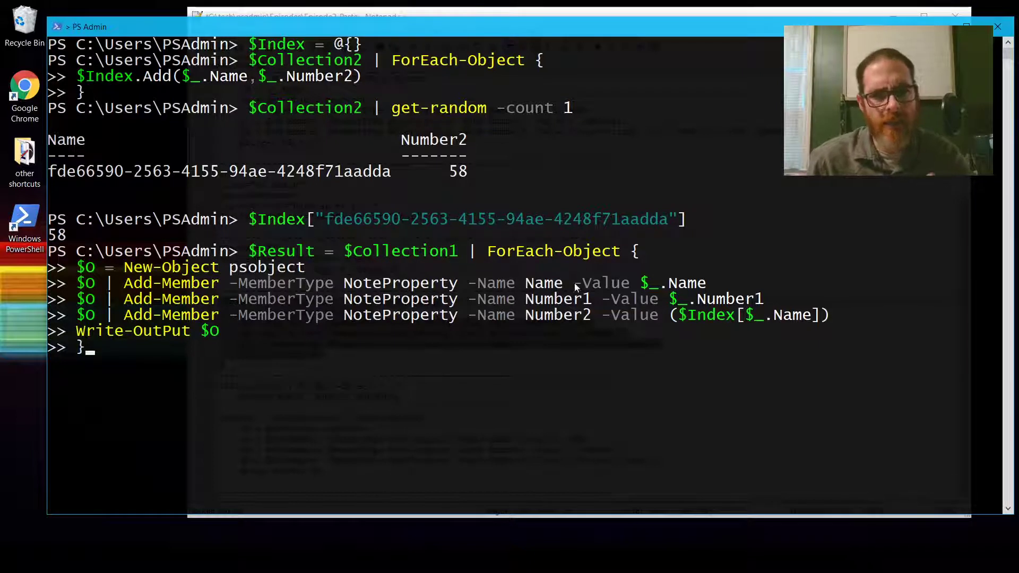
{"action": "mouse_move", "coordinate": [283, 291]}
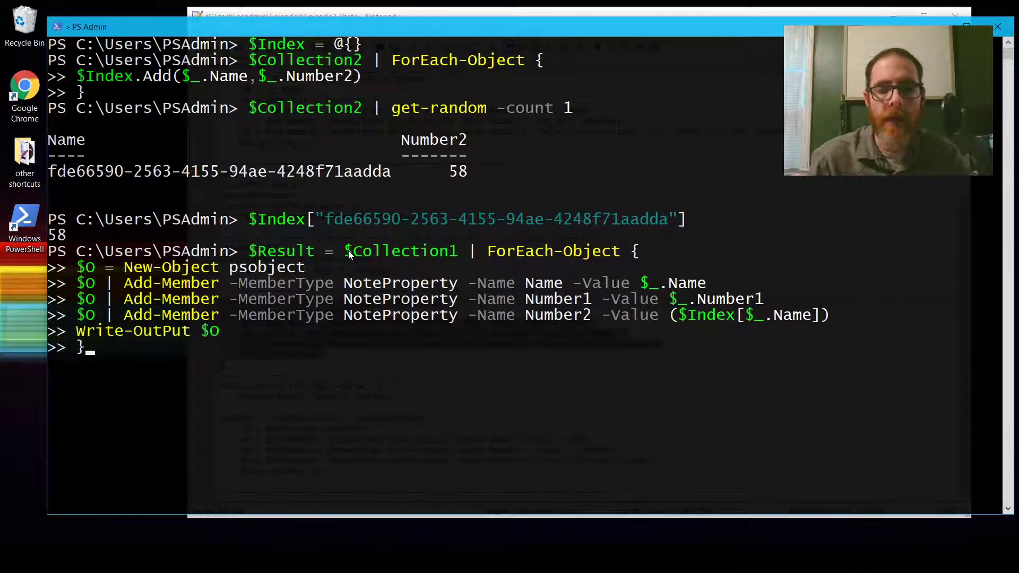
Run the $Result loop filling Number2 from $Index[$_.Name], highlighting Collection1 and Number2
{"action": "double_click", "coordinate": [400, 251]}
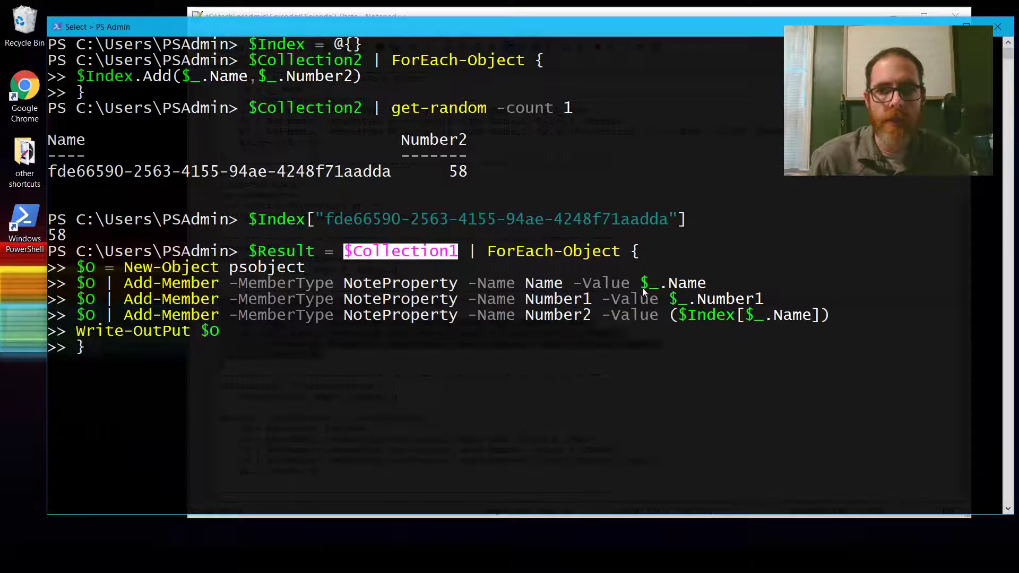
{"action": "mouse_move", "coordinate": [542, 337]}
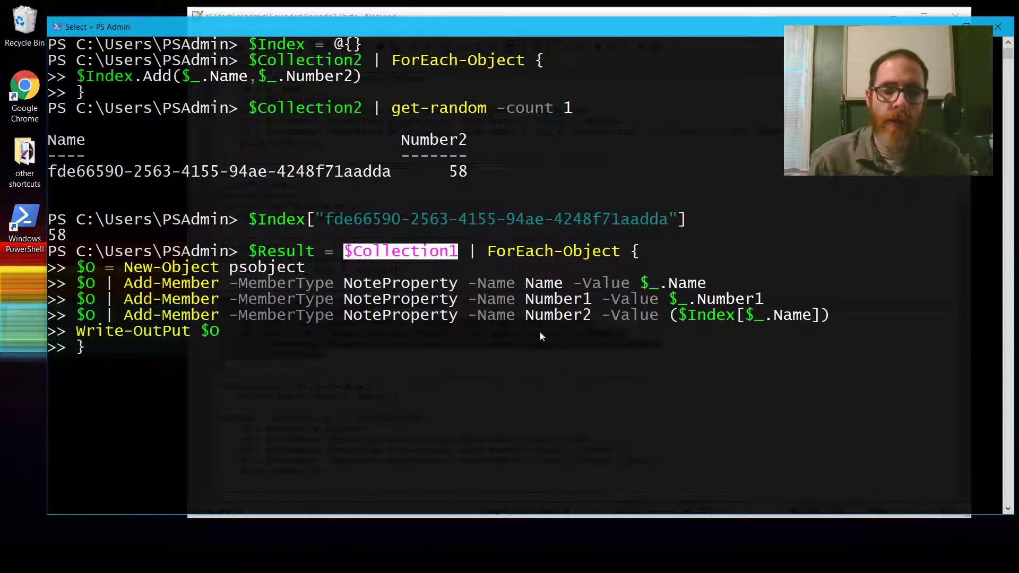
{"action": "mouse_move", "coordinate": [676, 323]}
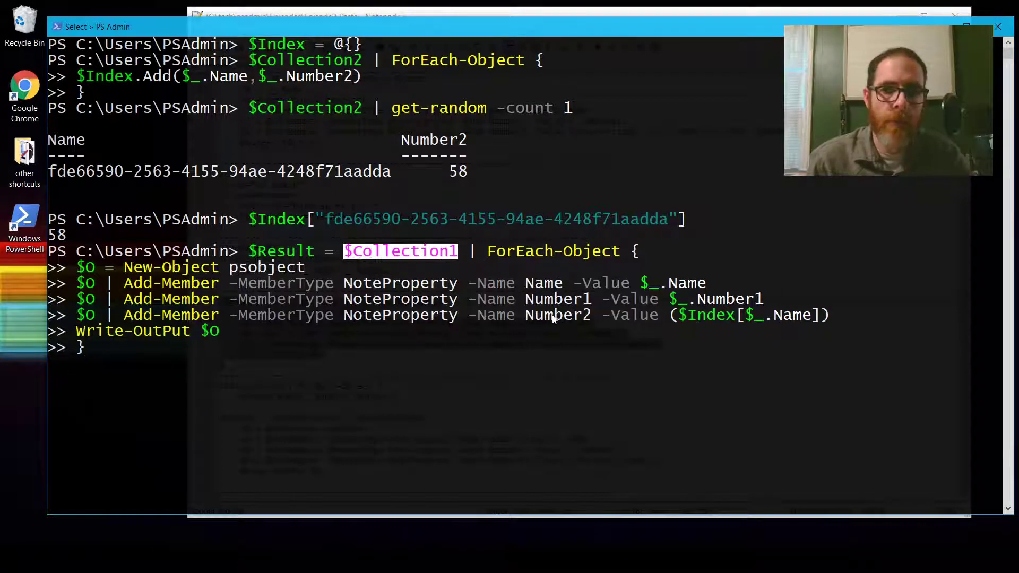
{"action": "double_click", "coordinate": [557, 316]}
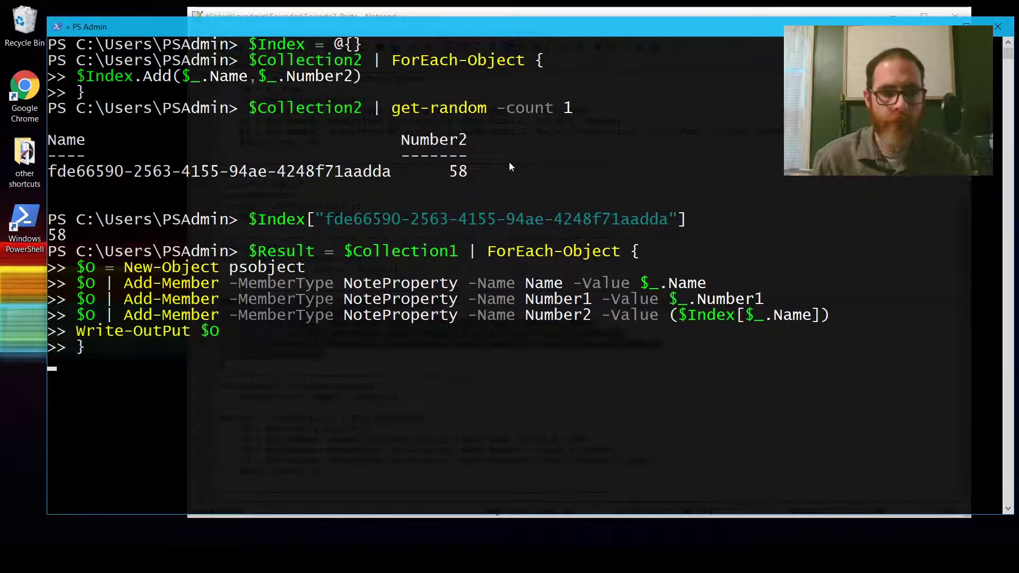
{"action": "key", "text": "Return"}
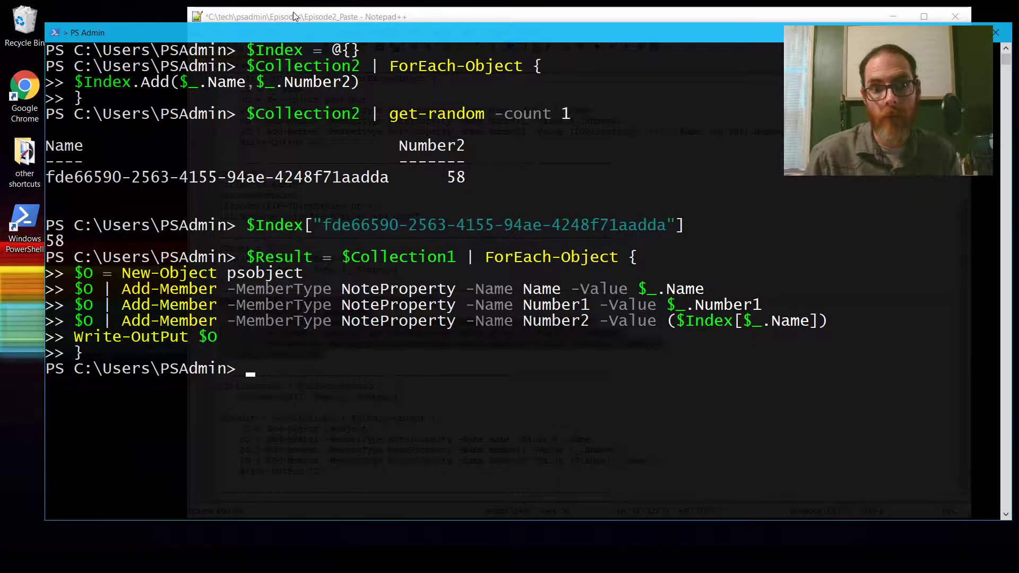
Delete the Index hash table with Remove-Variable Index and return to Notepad++
{"action": "left_click", "coordinate": [325, 17]}
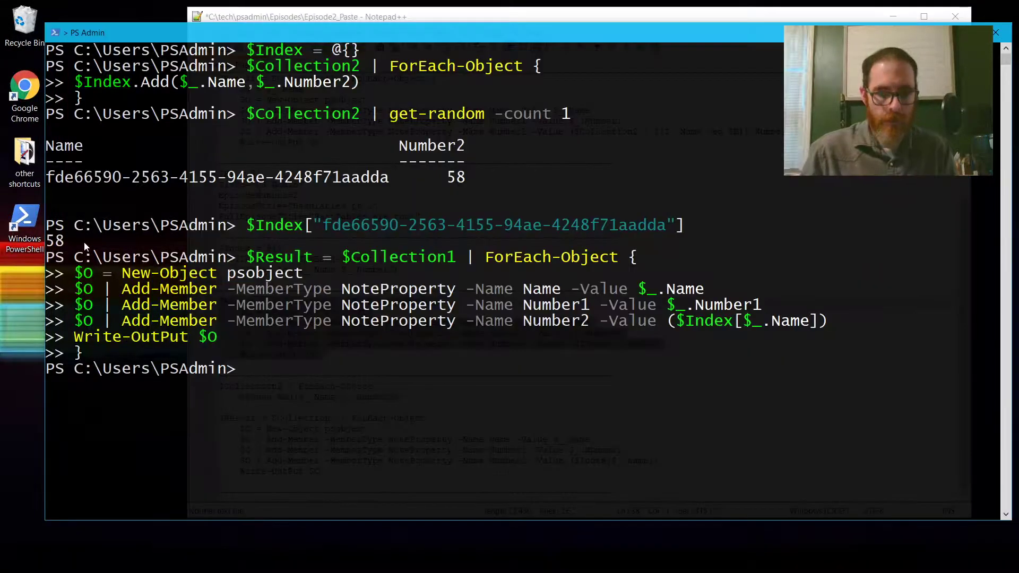
{"action": "type", "text": "R"}
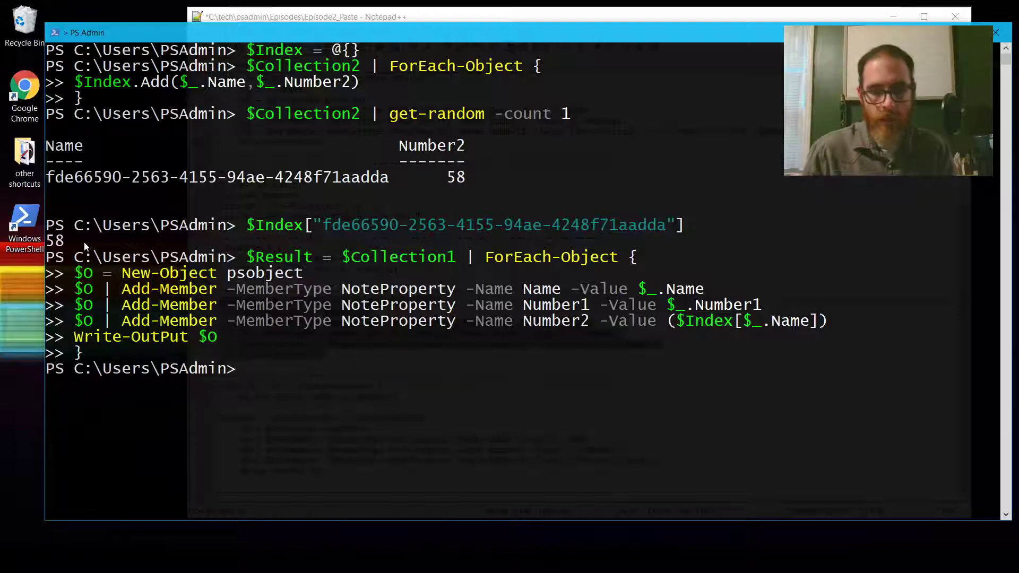
{"action": "type", "text": "$"}
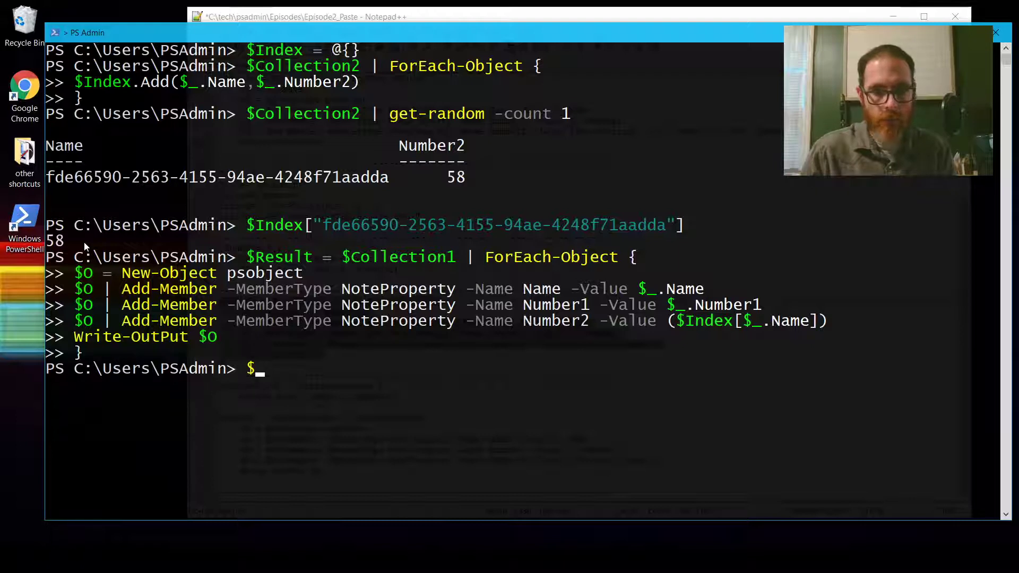
{"action": "type", "text": "Remove-AppPackage"}
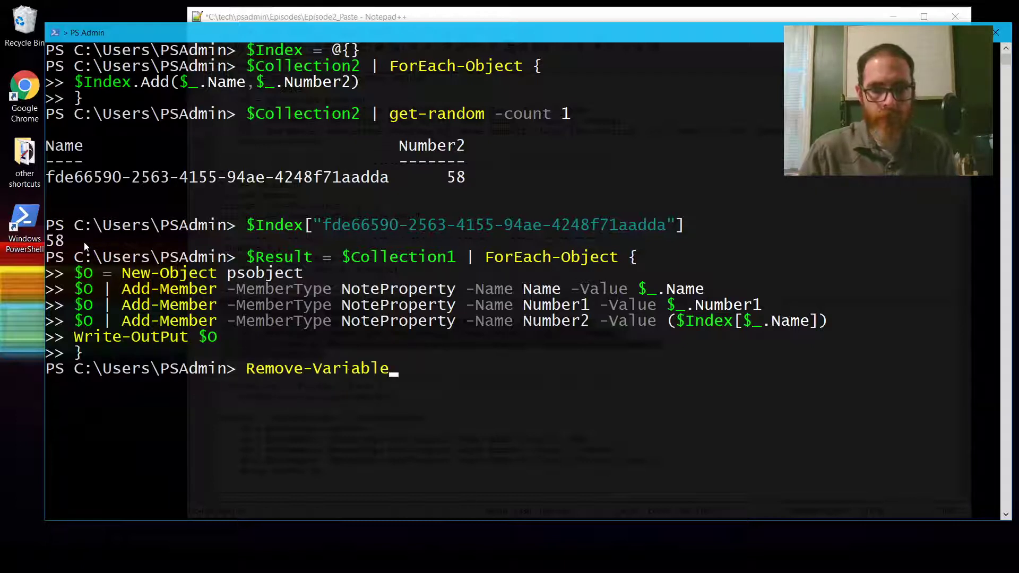
{"action": "type", "text": "Index"}
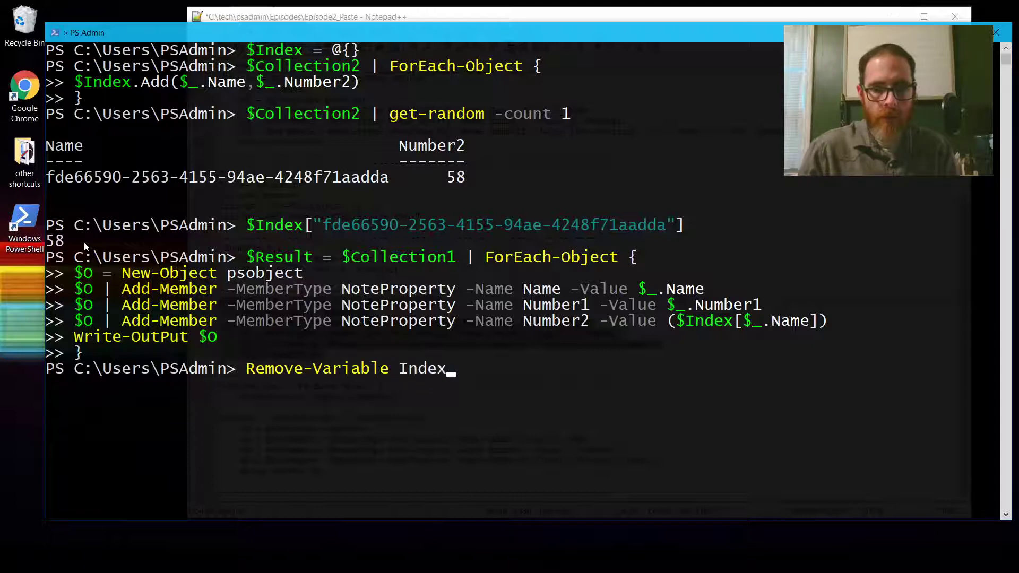
{"action": "key", "text": "Return"}
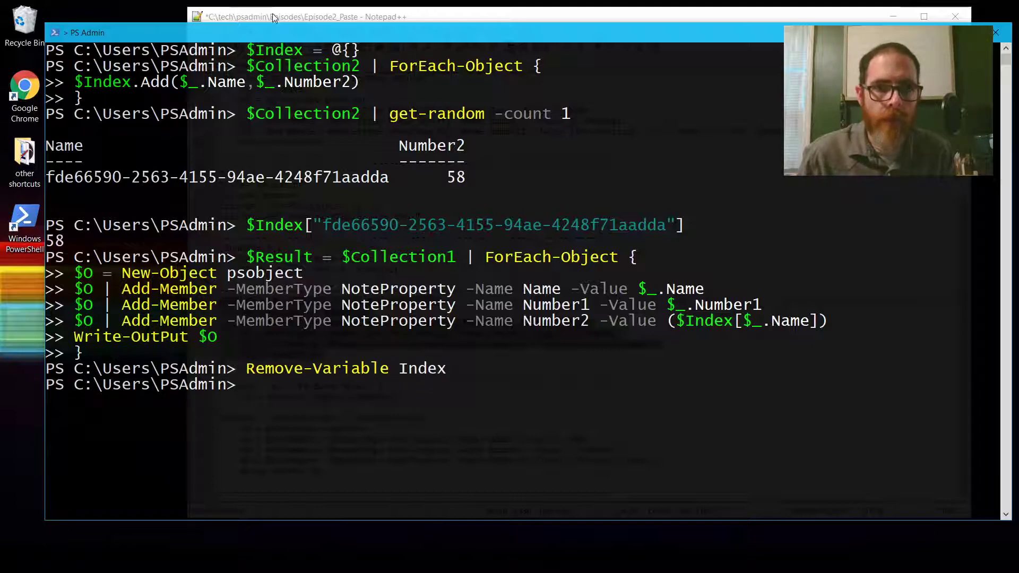
{"action": "left_click", "coordinate": [299, 16]}
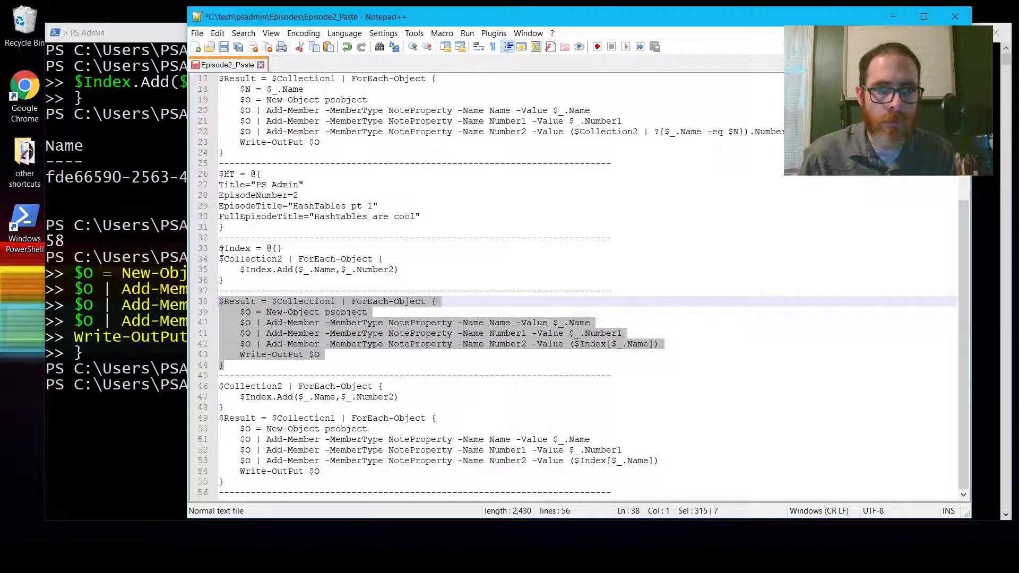
Insert $Index = @{} at line 46 and copy lines 46–56
{"action": "left_click", "coordinate": [273, 248]}
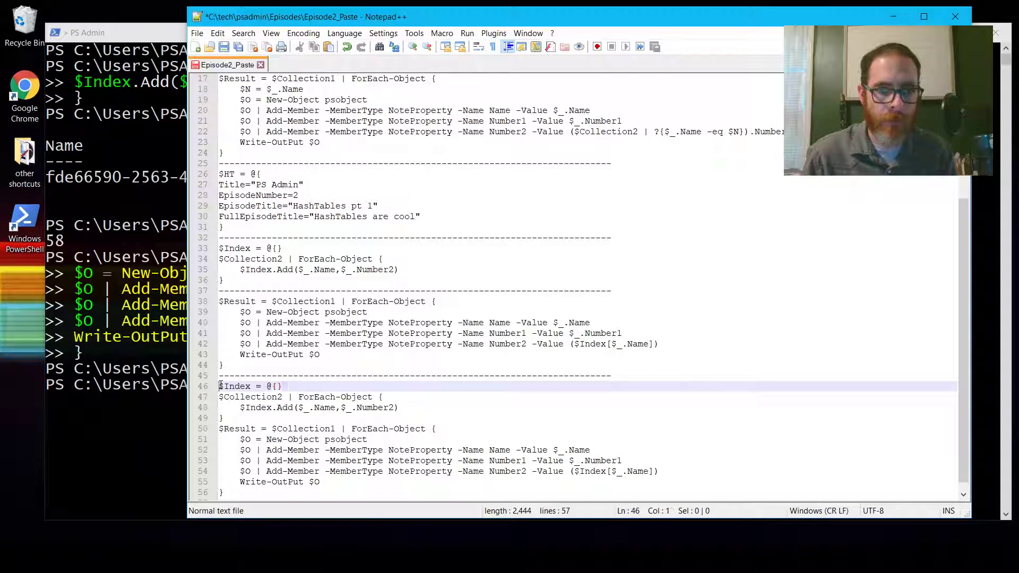
{"action": "right_click", "coordinate": [325, 455]}
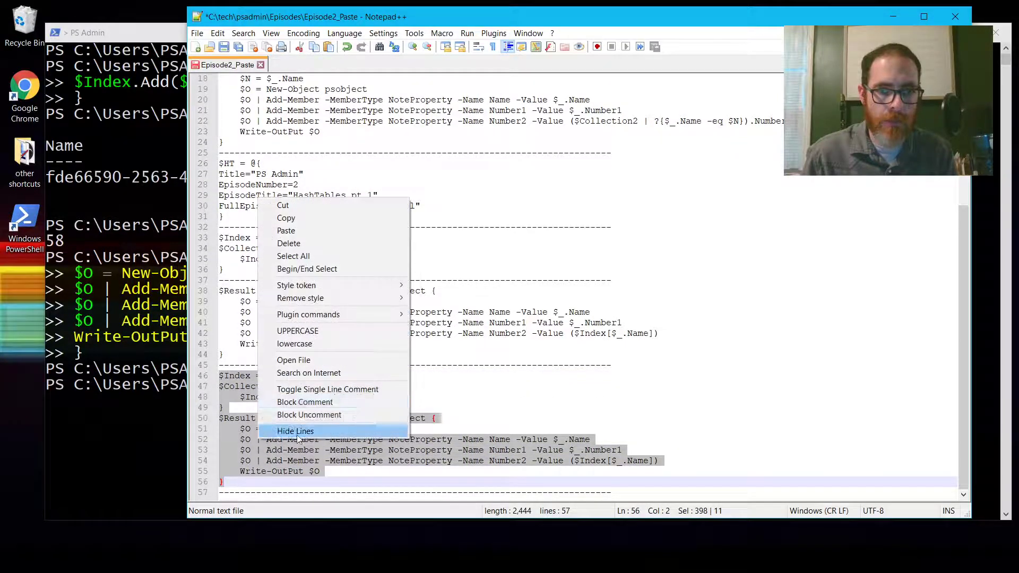
{"action": "left_click", "coordinate": [87, 33]}
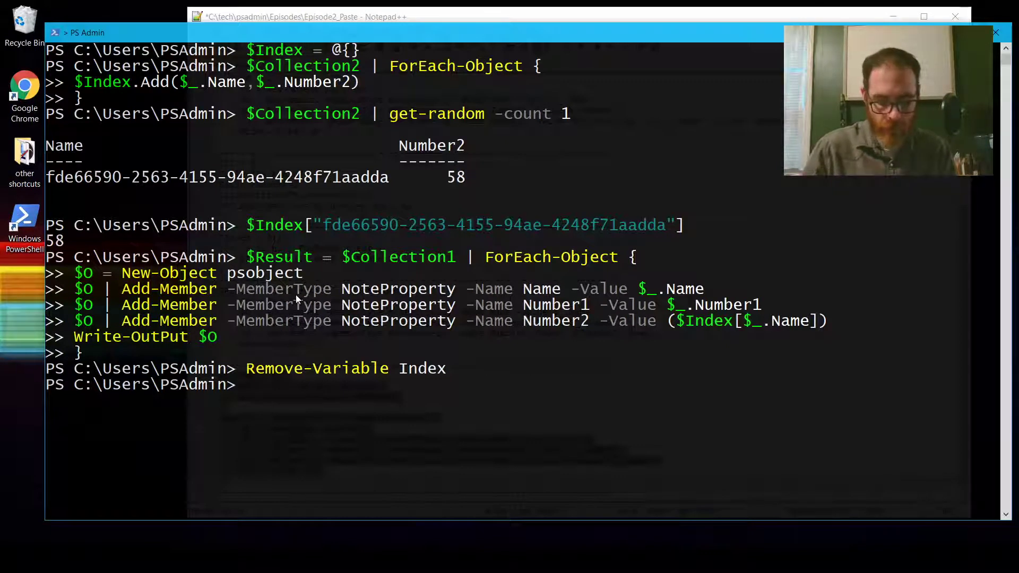
Run the pasted combined block inside Measure-Command { }, finishing in about 352 ms
{"action": "type", "text": "Measure-"}
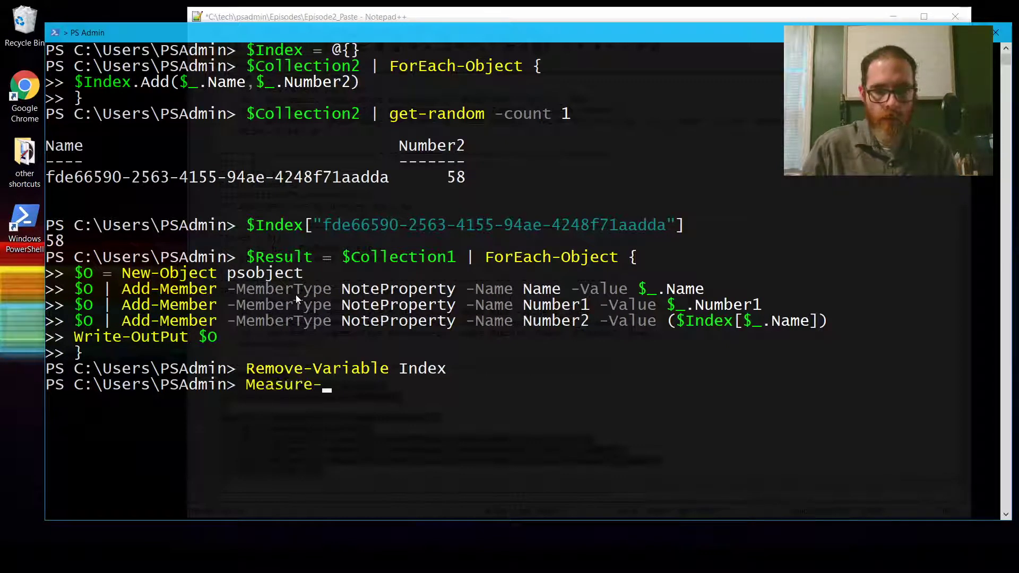
{"action": "type", "text": "Command {"}
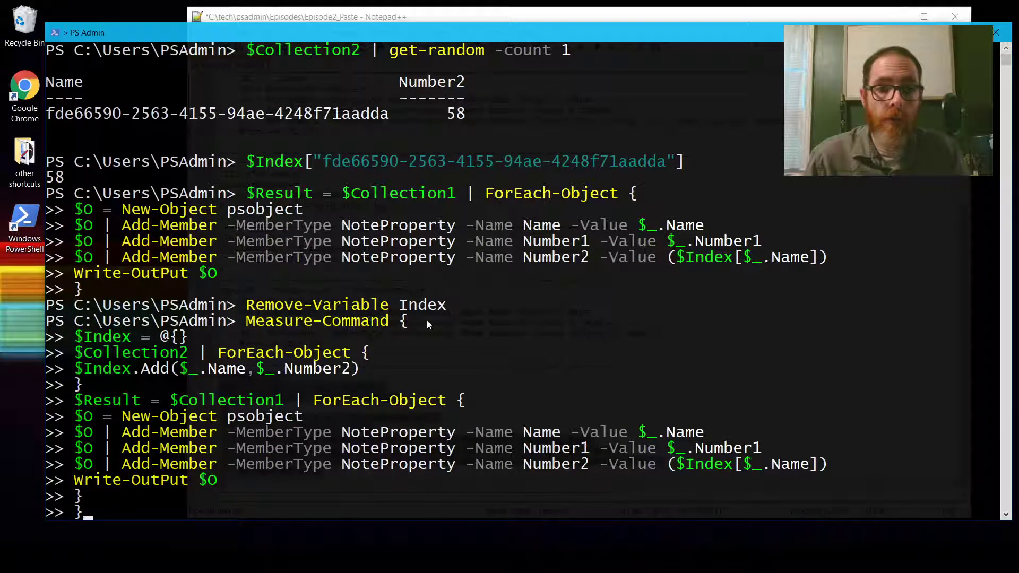
{"action": "mouse_move", "coordinate": [76, 343]}
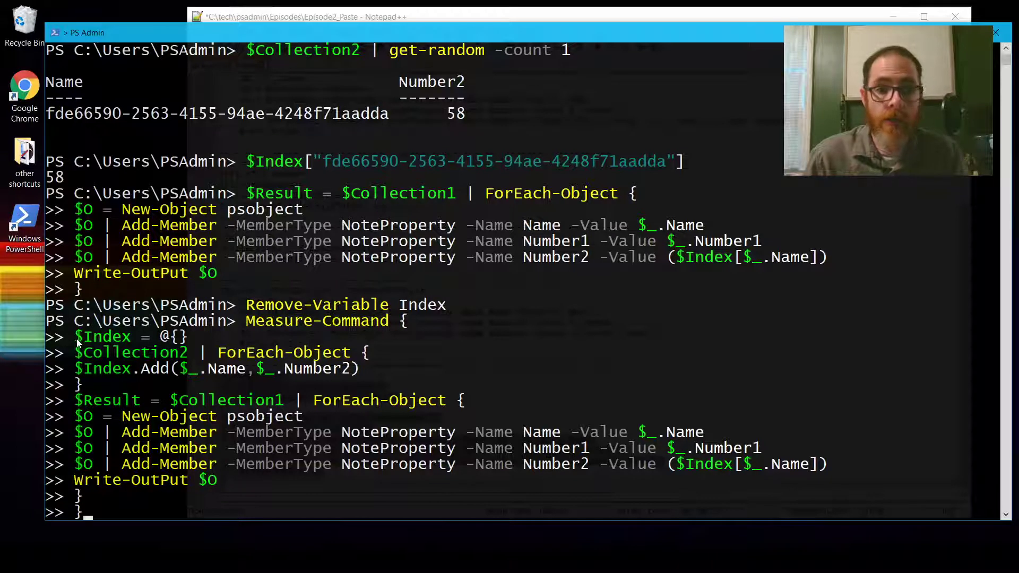
{"action": "left_click", "coordinate": [76, 352]}
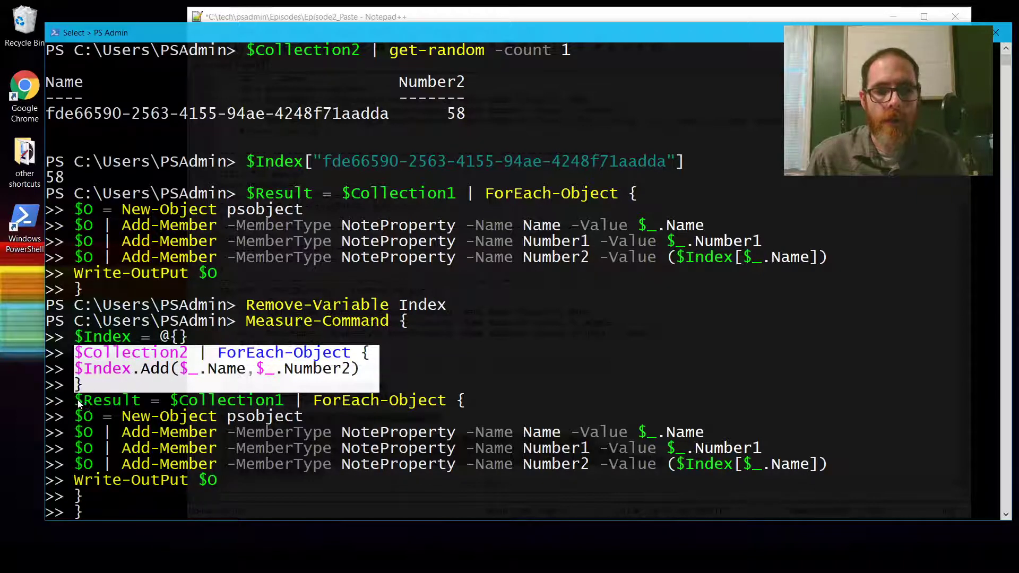
{"action": "left_click", "coordinate": [101, 399]}
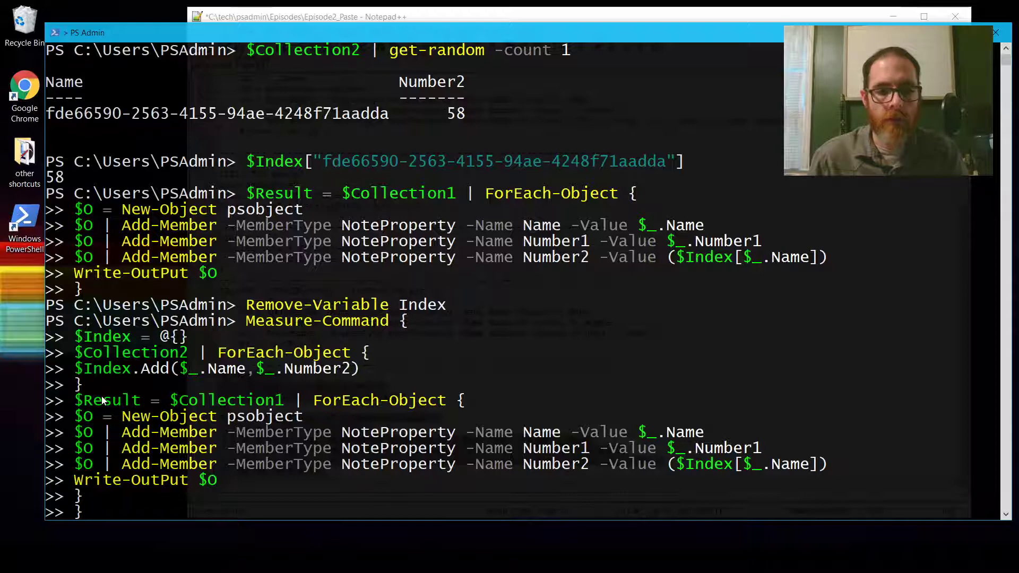
{"action": "key", "text": "Return"}
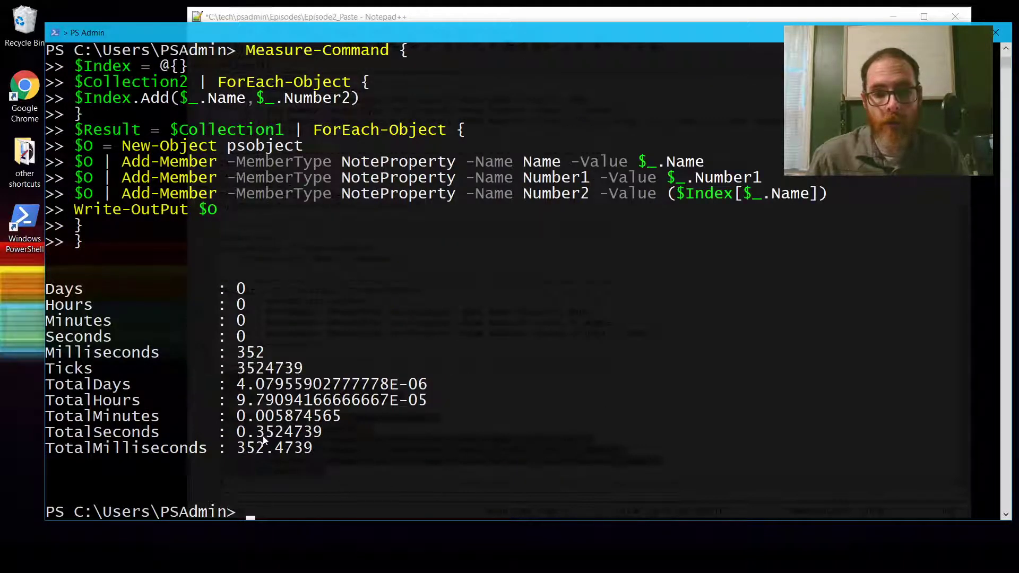
Highlight the 0.35 TotalSeconds value in the Measure-Command output
{"action": "double_click", "coordinate": [267, 432]}
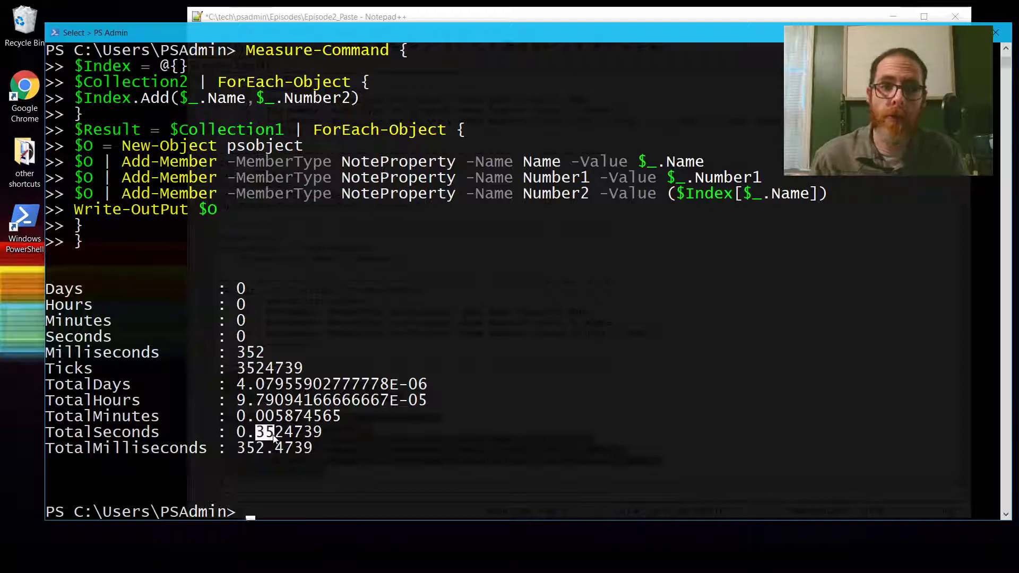
{"action": "mouse_move", "coordinate": [272, 467]}
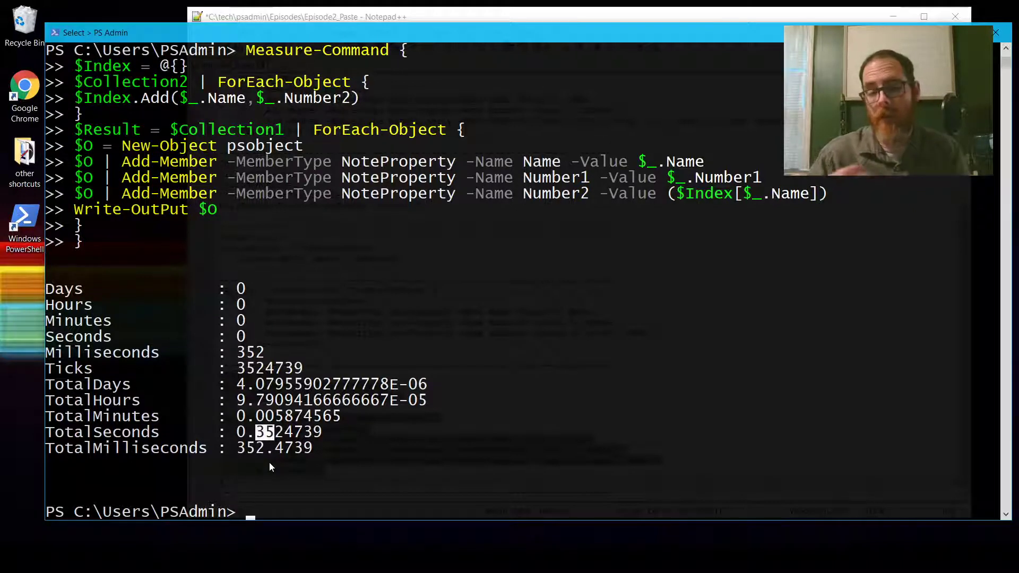